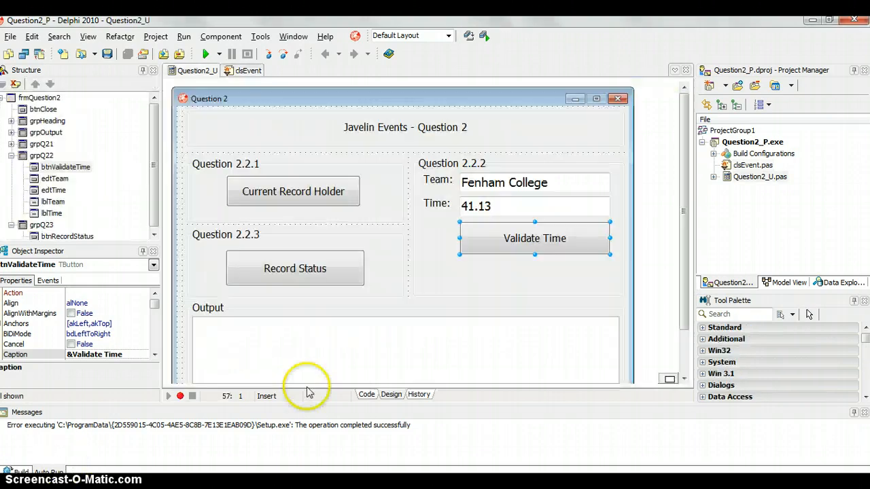
pyautogui.moveTo(424, 202)
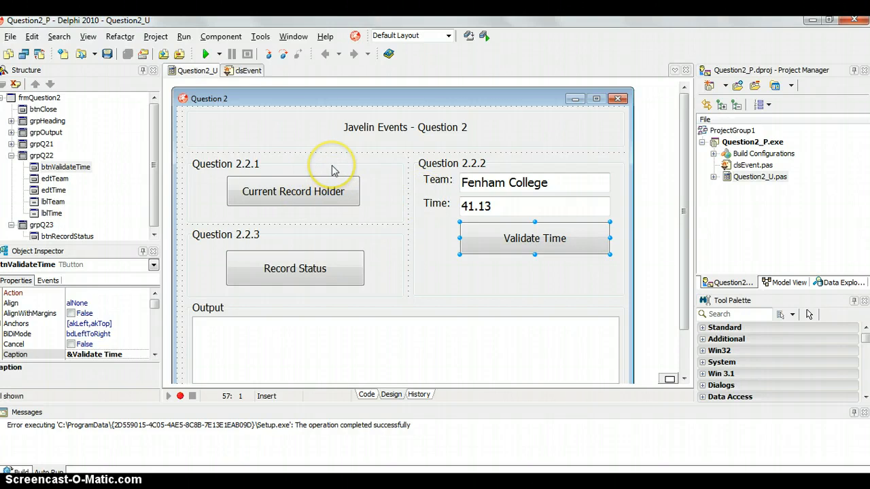
pyautogui.moveTo(292, 198)
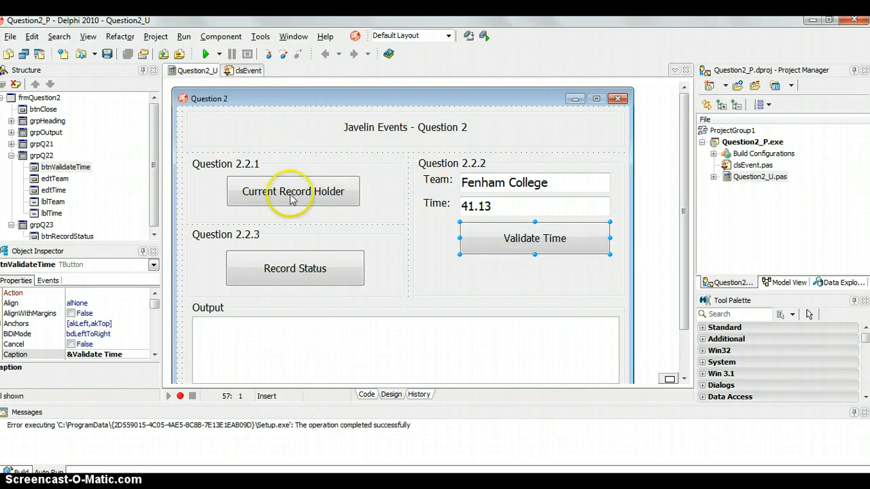
# Step: View the Current Record Holder handler, then go to the Validate Time button's click handler
pyautogui.doubleClick(294, 190)
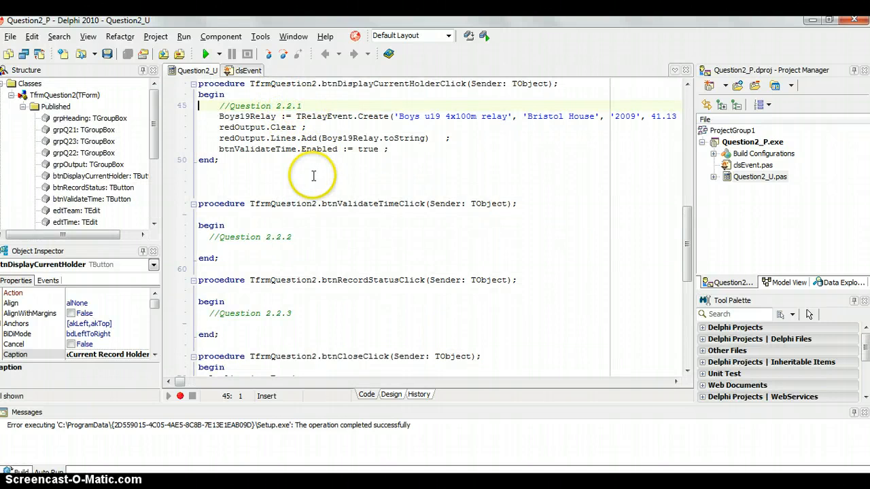
pyautogui.scroll(-3)
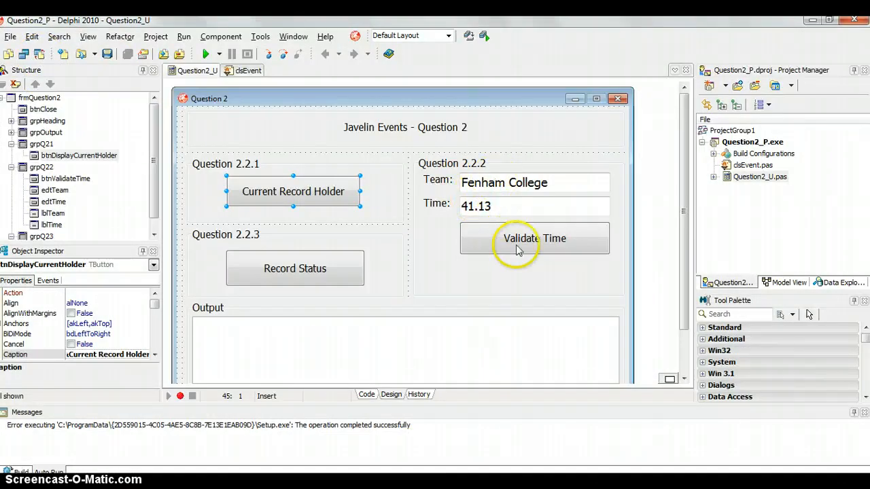
pyautogui.doubleClick(534, 238)
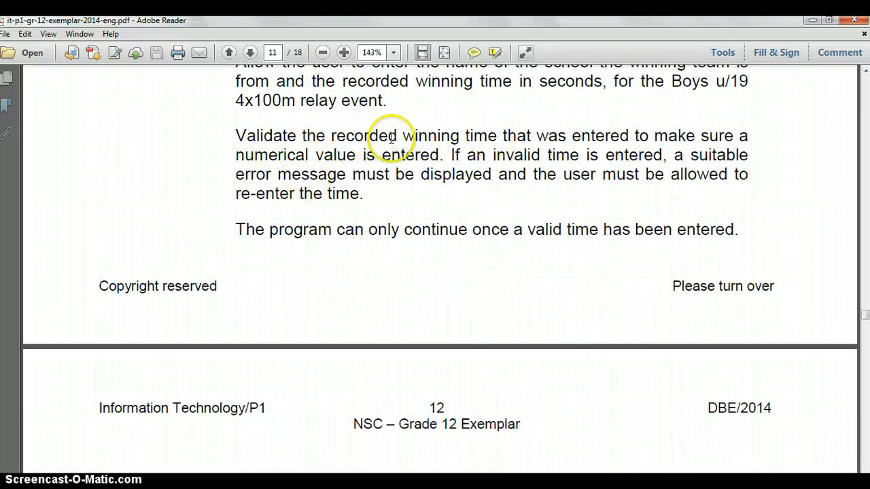
pyautogui.moveTo(779, 163)
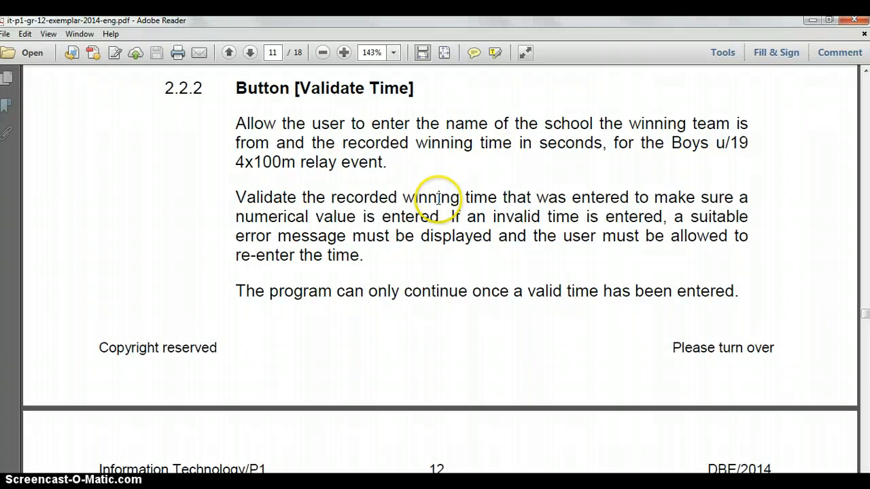
pyautogui.moveTo(544, 223)
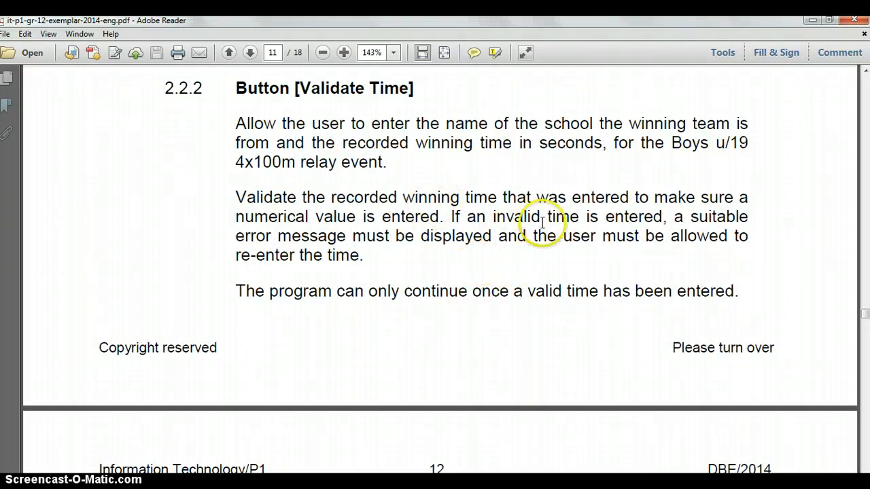
pyautogui.moveTo(392, 253)
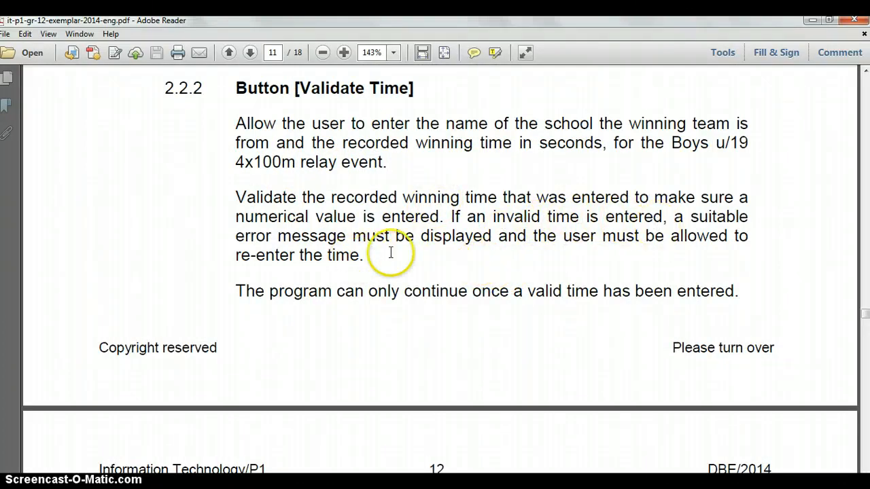
pyautogui.moveTo(571, 258)
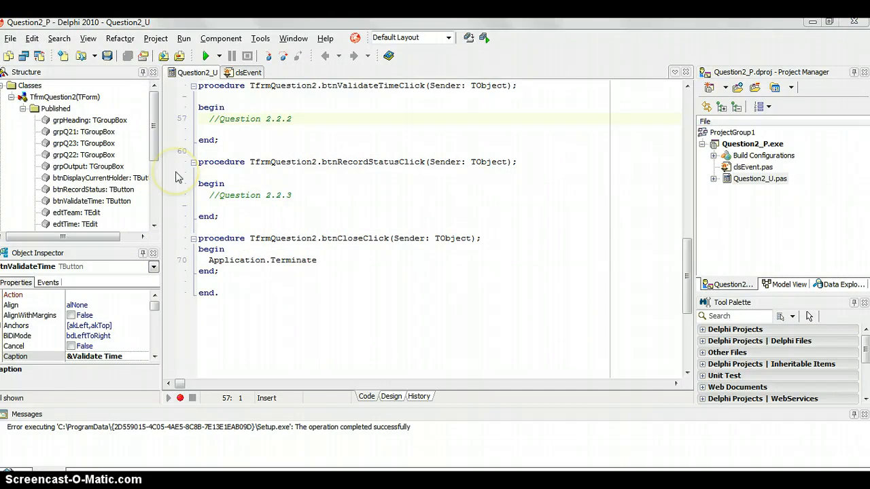
pyautogui.moveTo(177, 176)
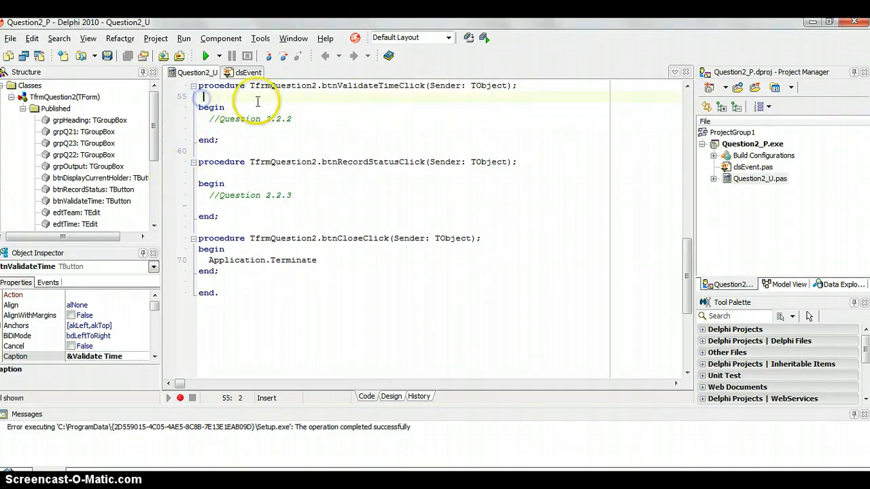
# Step: Add a var section declaring newTime : real and check : integer in btnValidateTimeClick
pyautogui.write('var')
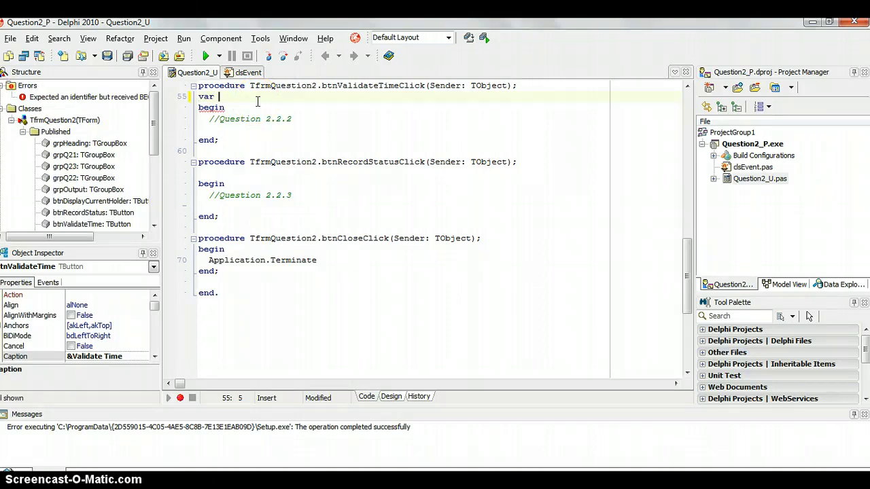
pyautogui.write('new')
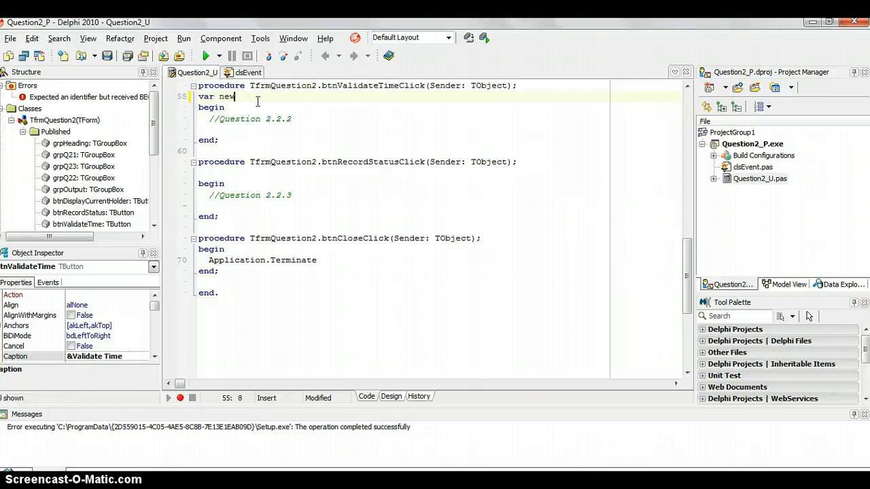
pyautogui.write('Time : s')
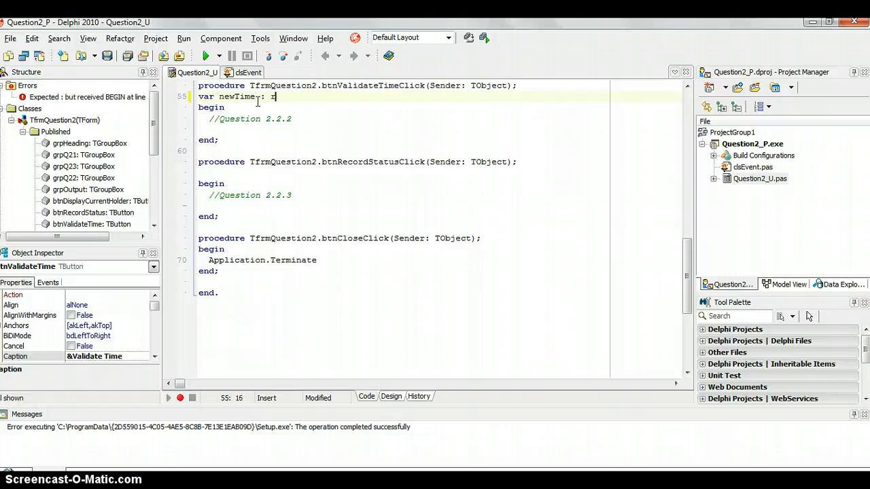
pyautogui.write('real ;')
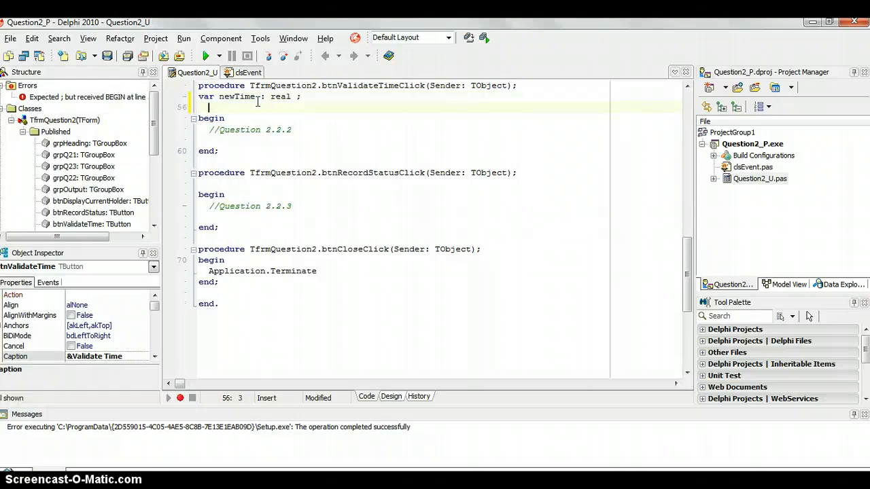
pyautogui.write('c')
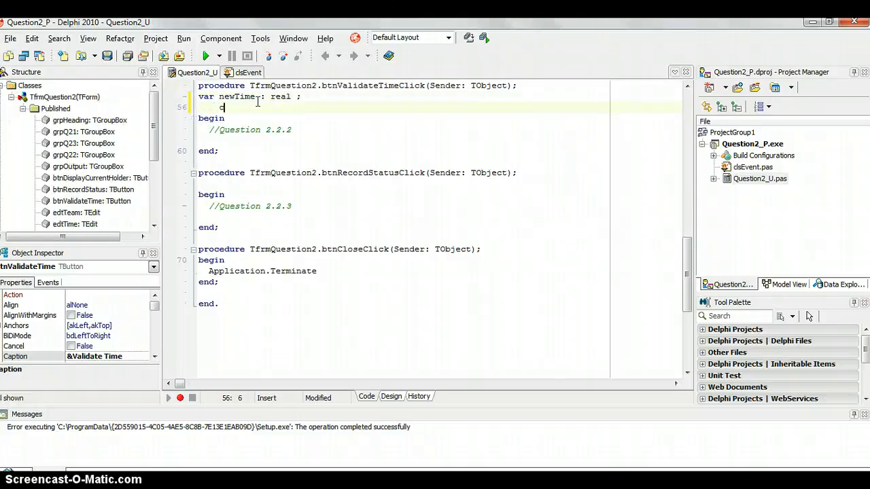
pyautogui.write('check : int')
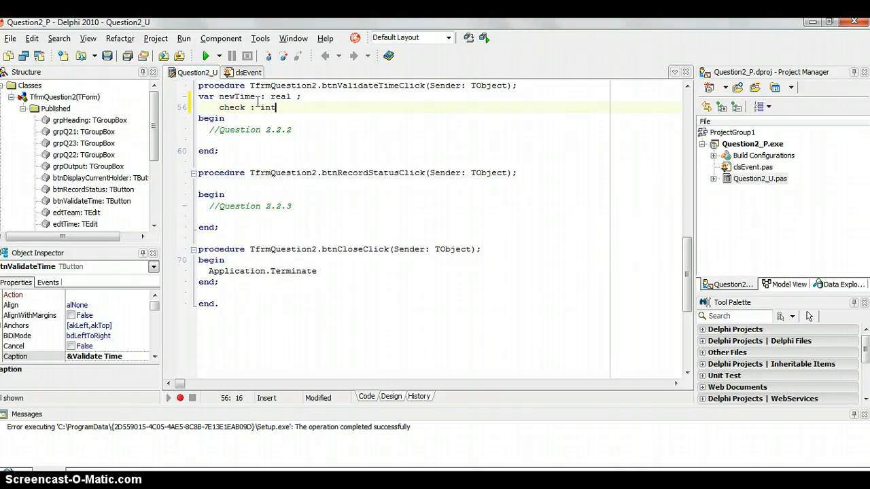
pyautogui.write('eger ;')
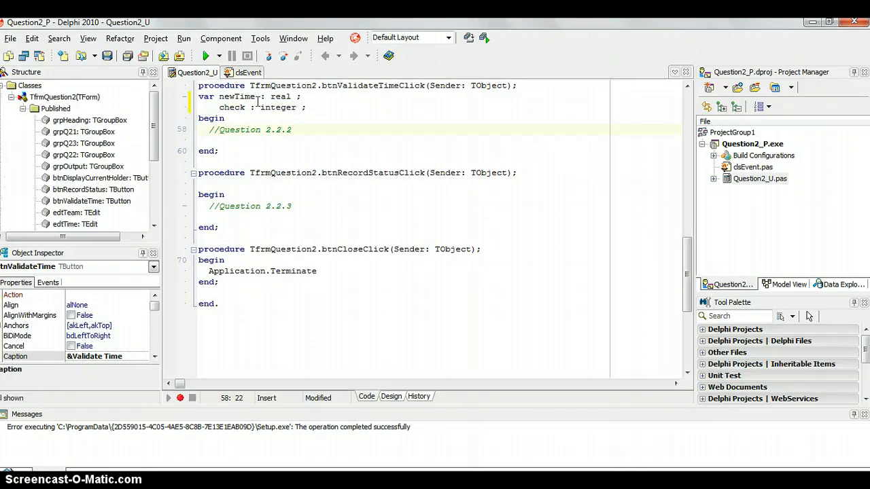
# Step: Start a val( call on a new line in the handler body
pyautogui.press('Enter')
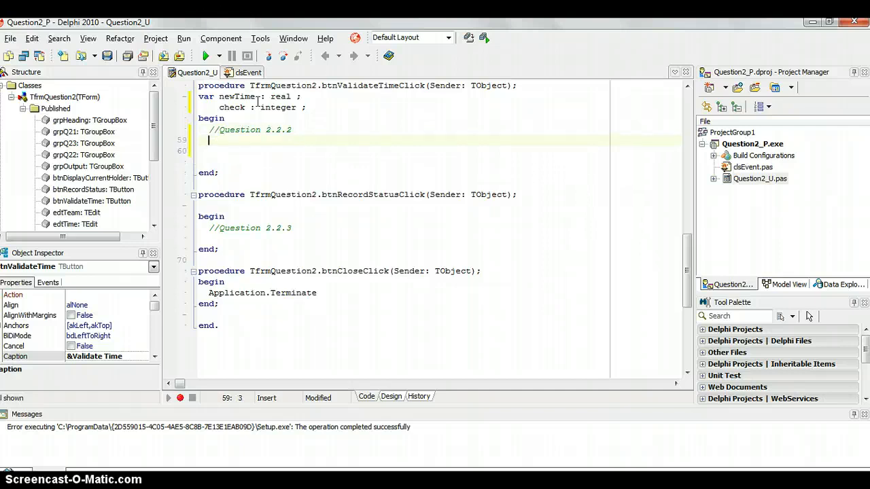
pyautogui.write('val (')
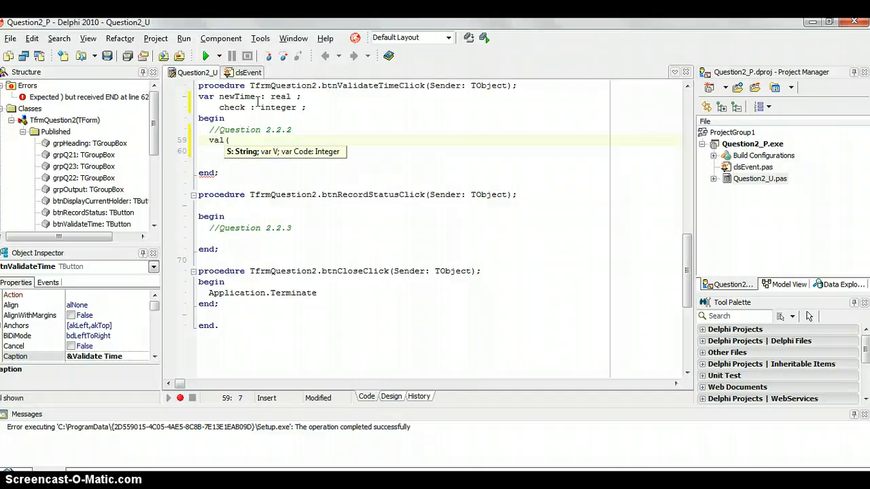
# Step: Check the form design, then give the Val call edtTime.Text as its first argument
pyautogui.click(391, 396)
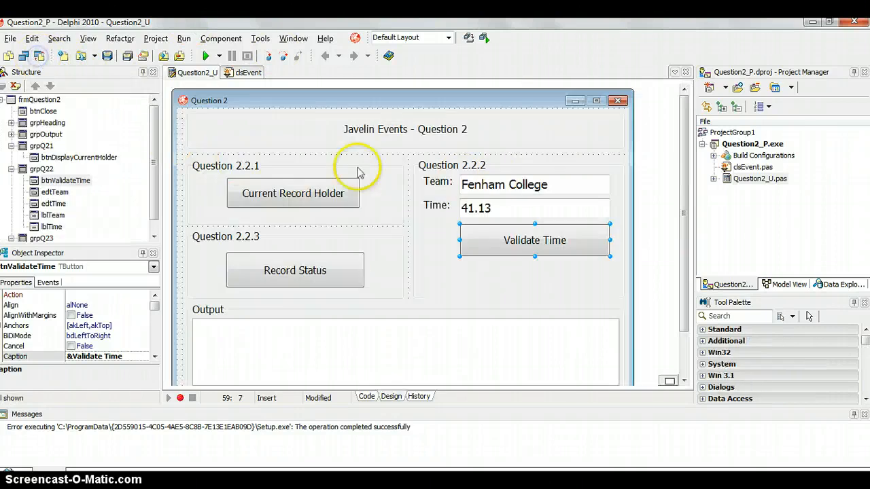
pyautogui.moveTo(482, 216)
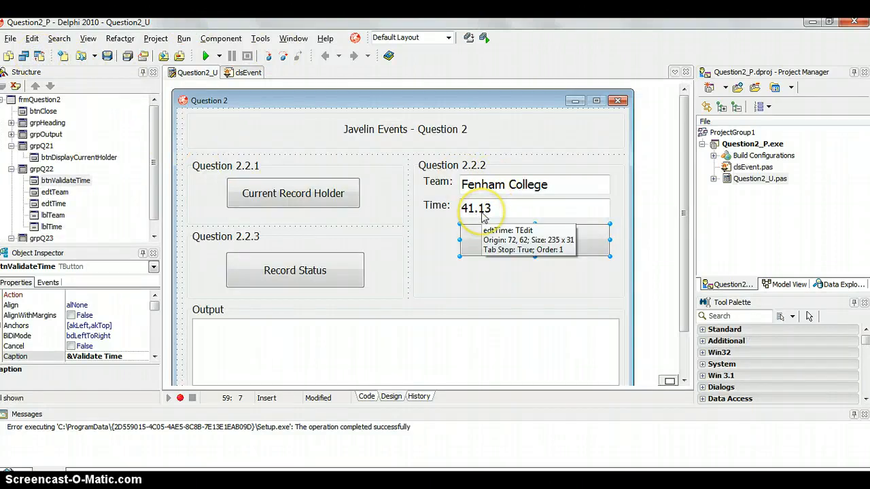
pyautogui.click(367, 397)
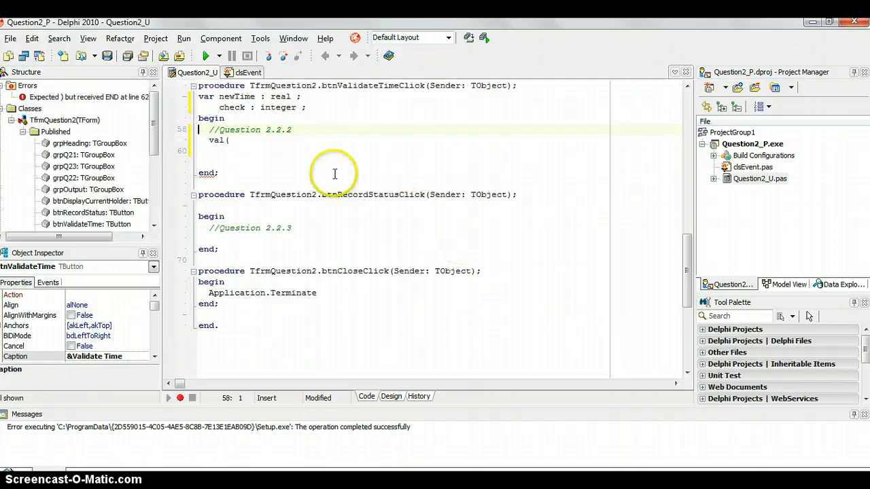
pyautogui.write('e')
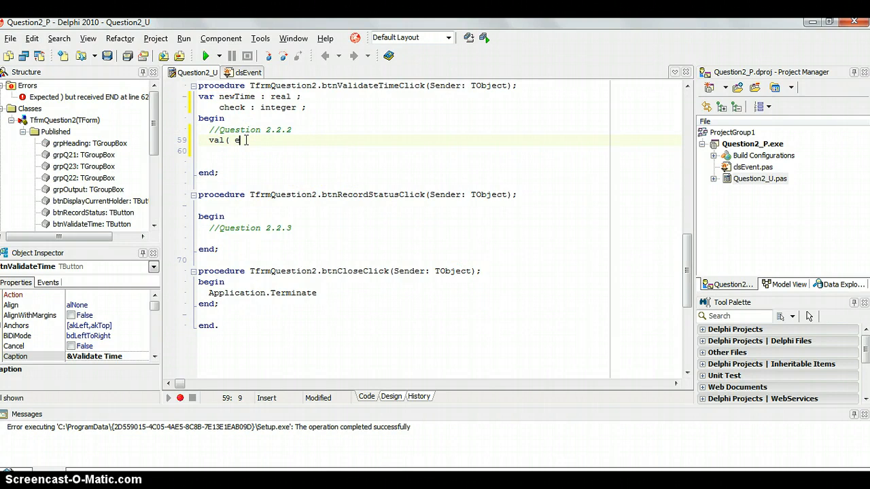
pyautogui.write('dTime.')
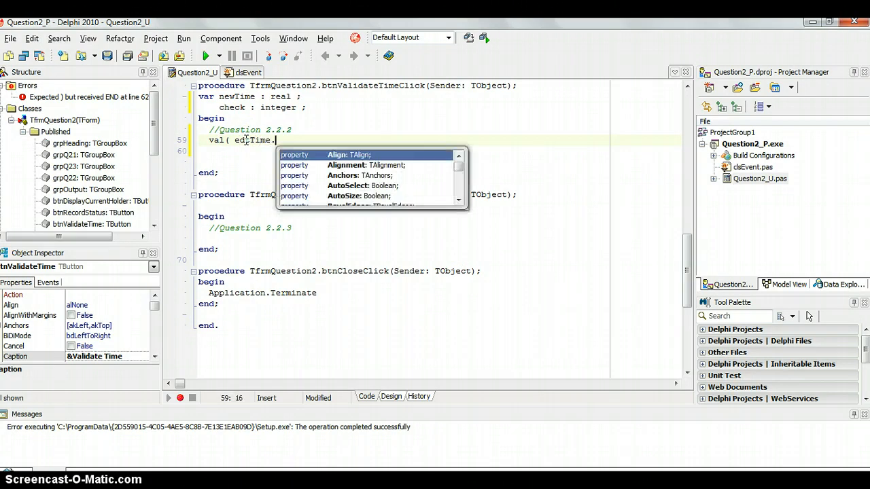
pyautogui.write('Text')
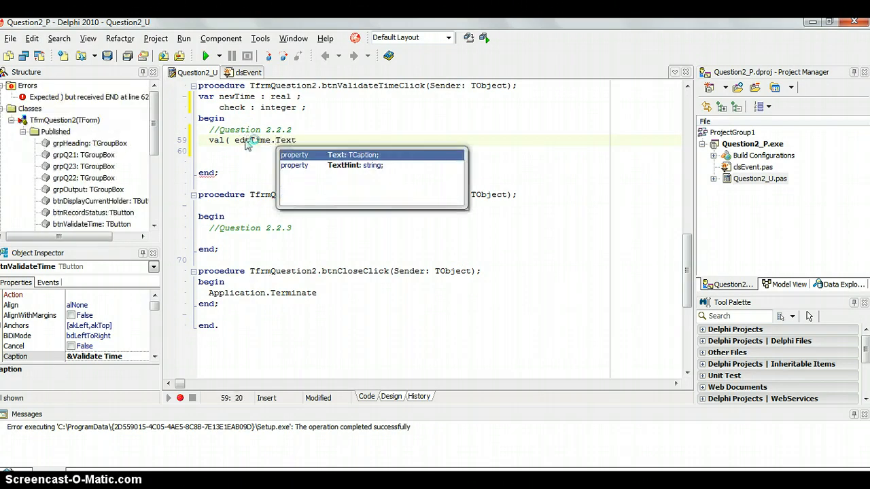
pyautogui.write(',')
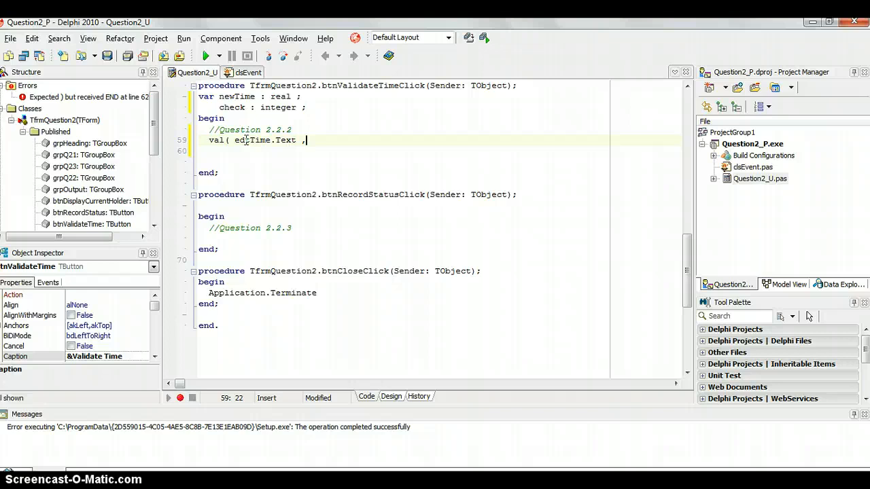
pyautogui.write('" "')
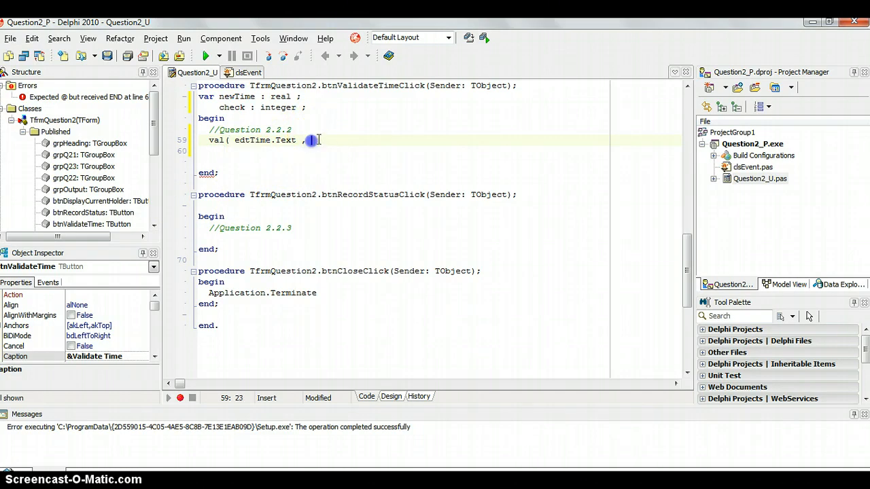
# Step: Finish val( edtTime.Text , newTime , check ) ; and note 41.13 in a comment below
pyautogui.write('newTime')
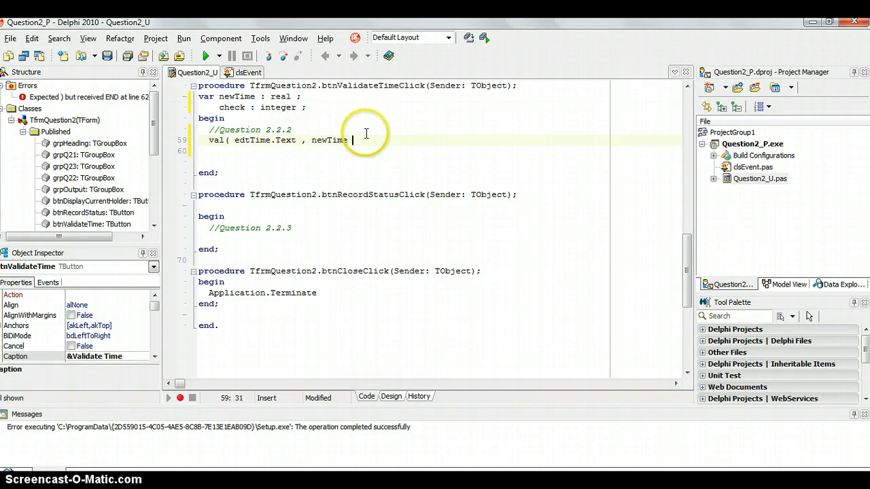
pyautogui.write(', check')
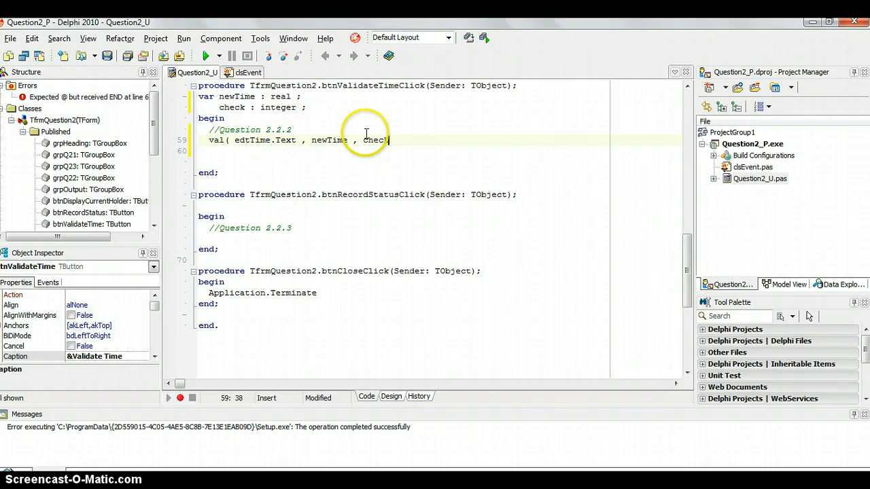
pyautogui.write(') ;')
pyautogui.click(439, 151)
pyautogui.write('//')
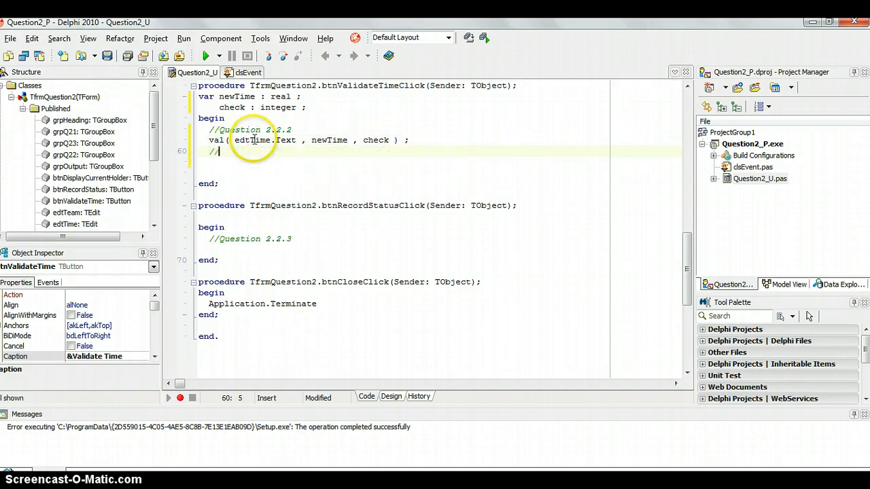
pyautogui.write('41.13')
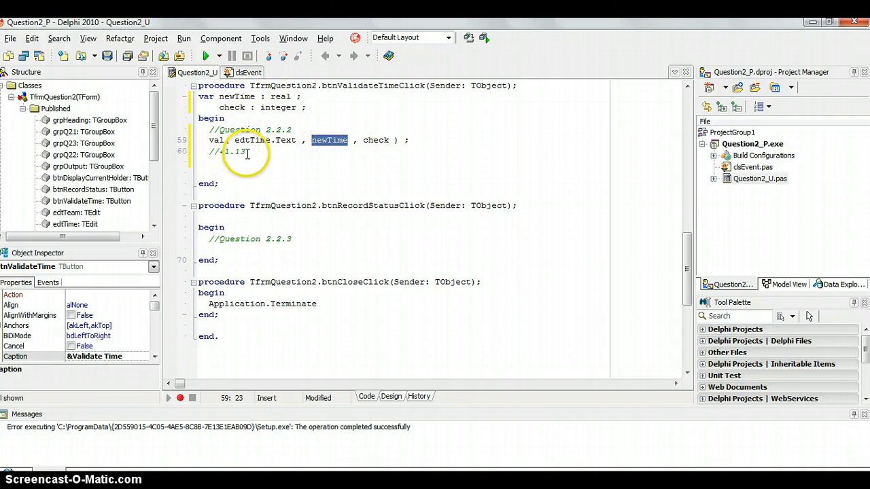
pyautogui.moveTo(330, 140)
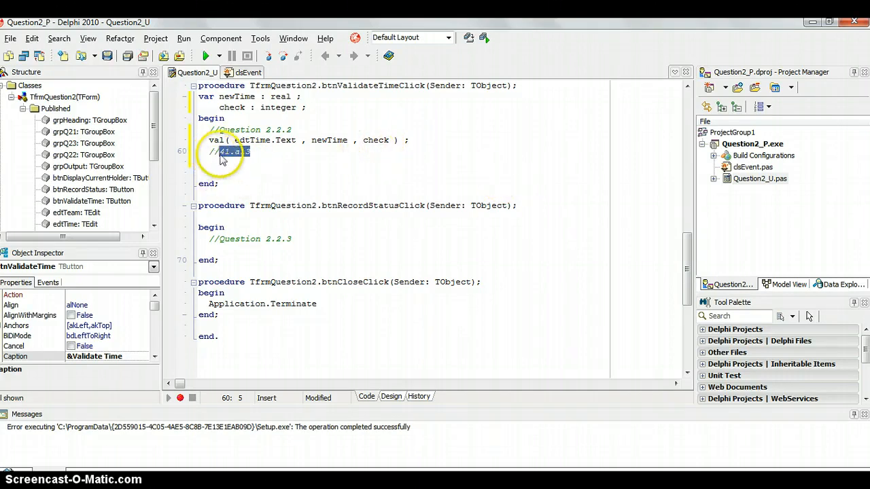
# Step: Delete the //41.13 comment line under the Val call
pyautogui.click(293, 139)
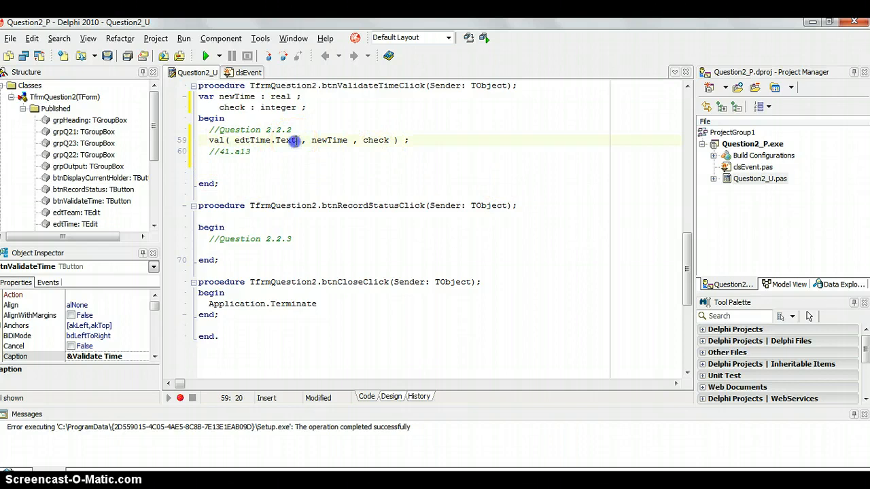
pyautogui.doubleClick(256, 140)
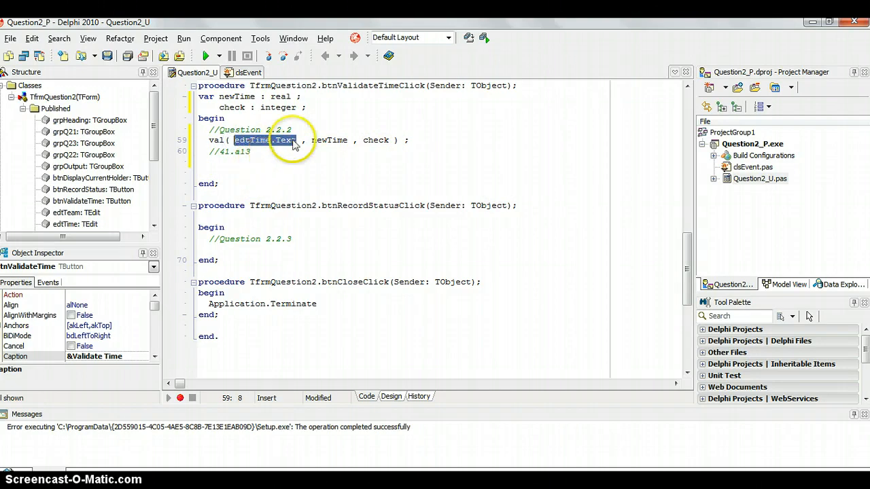
pyautogui.click(250, 152)
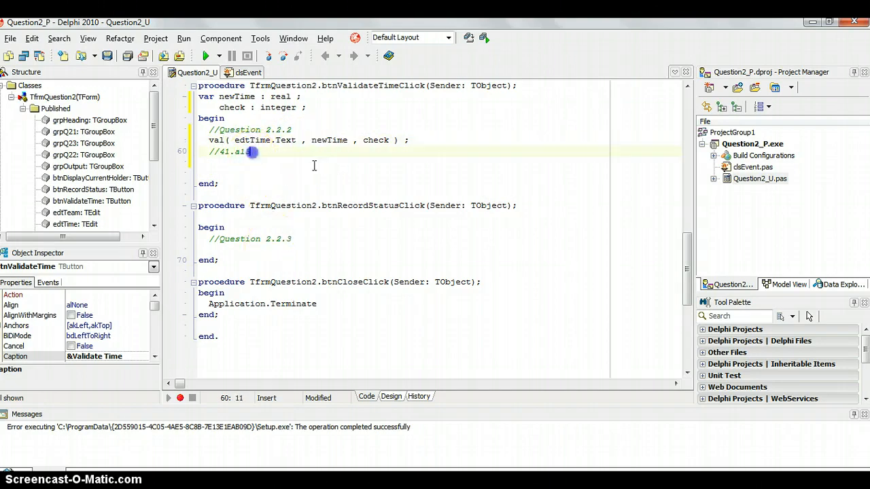
pyautogui.press('BackSpace')
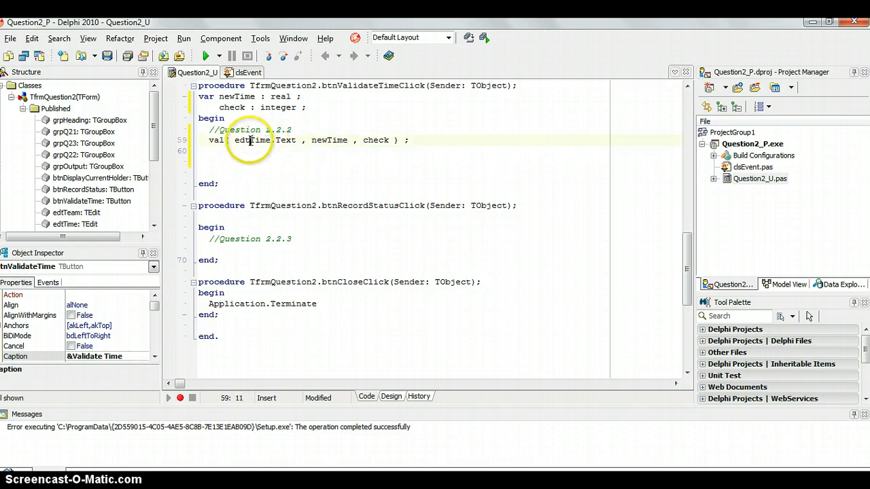
# Step: Review the newTime variable in the Val call and start a fresh line below it
pyautogui.doubleClick(328, 140)
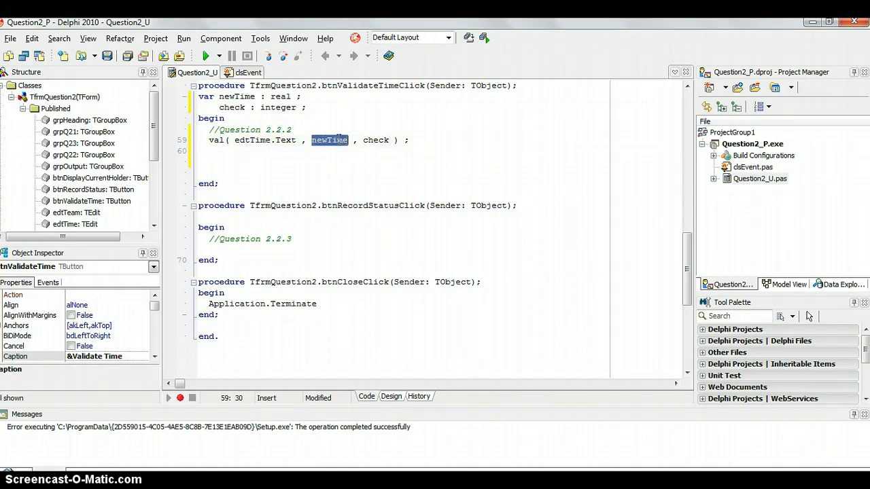
pyautogui.doubleClick(375, 140)
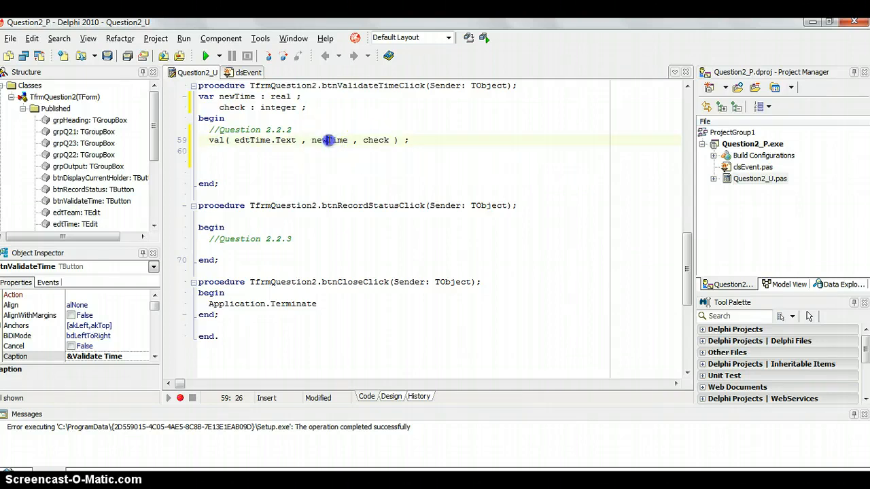
pyautogui.doubleClick(329, 140)
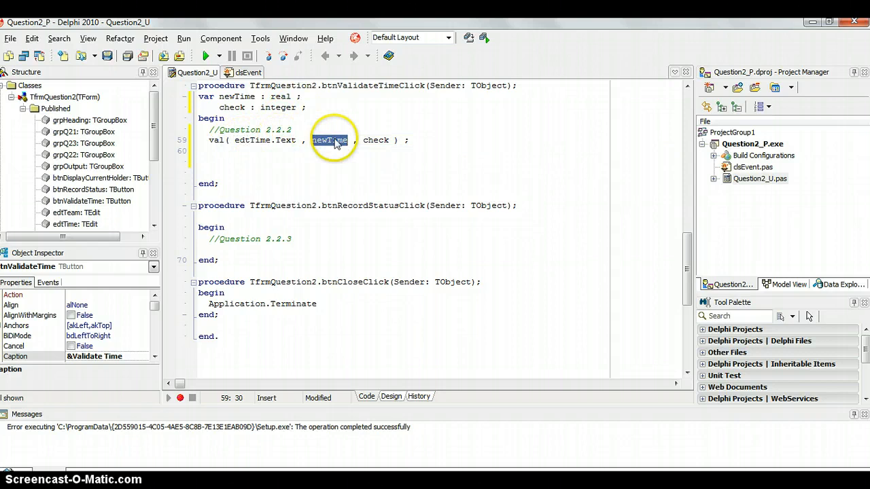
pyautogui.moveTo(331, 140)
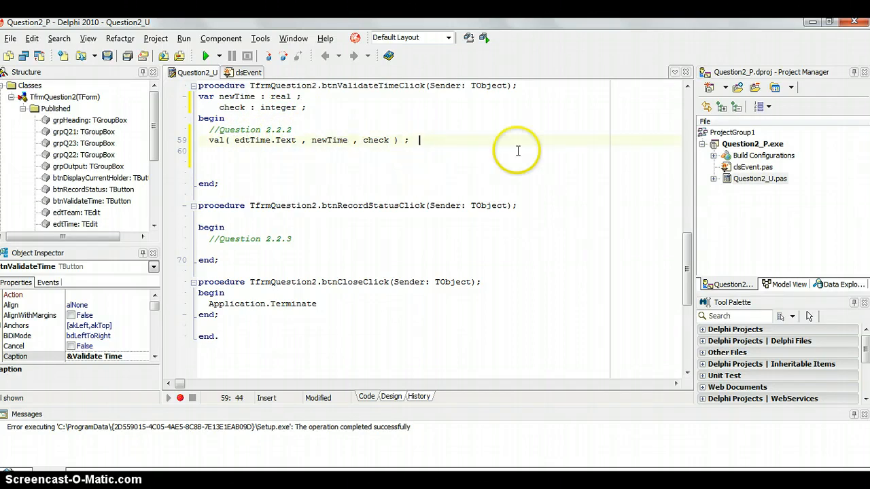
pyautogui.press('enter')
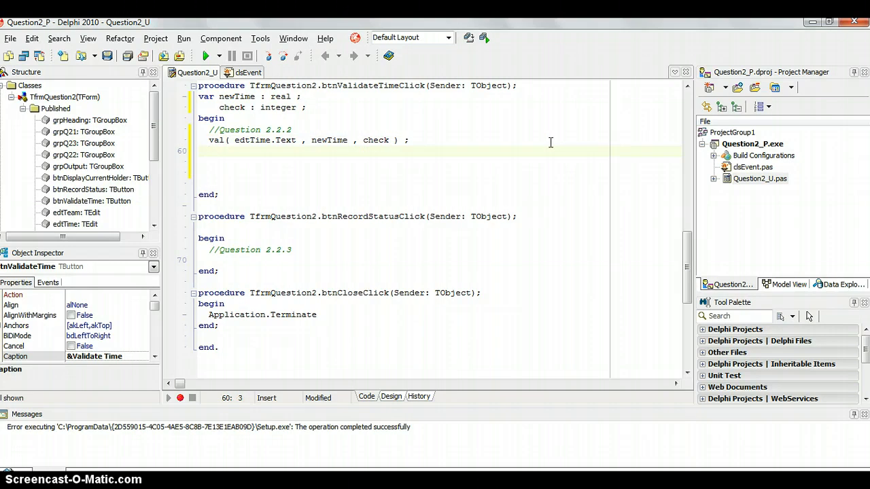
# Step: Add if check <> 0 then begin showmessage('Invalid time entered.'); Exit; end; below the Val call
pyautogui.write('if True then')
pyautogui.write('begin')
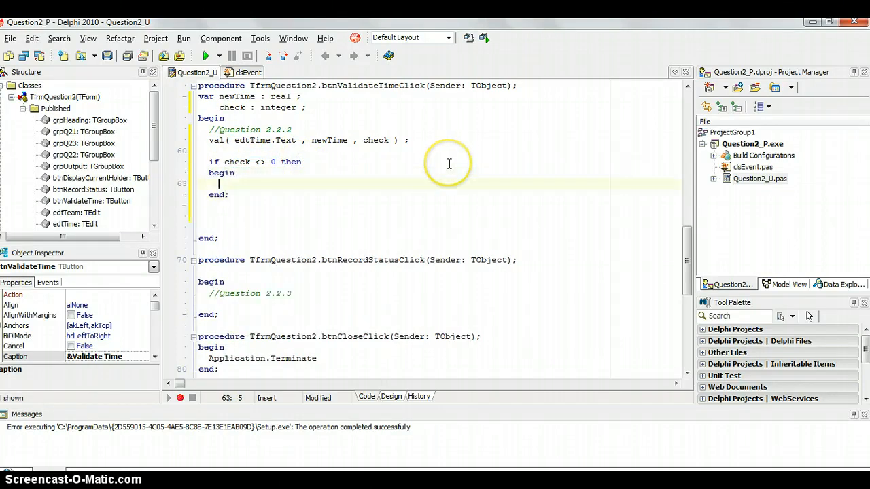
pyautogui.write('showme')
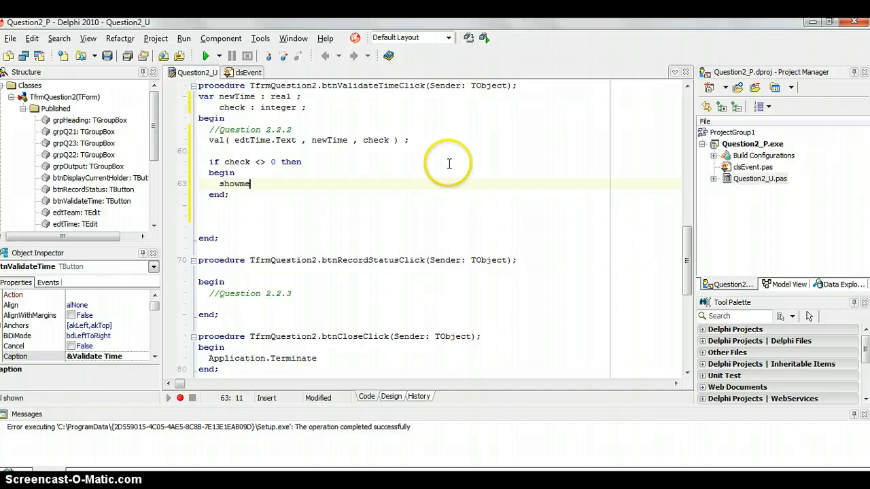
pyautogui.write('ssage')
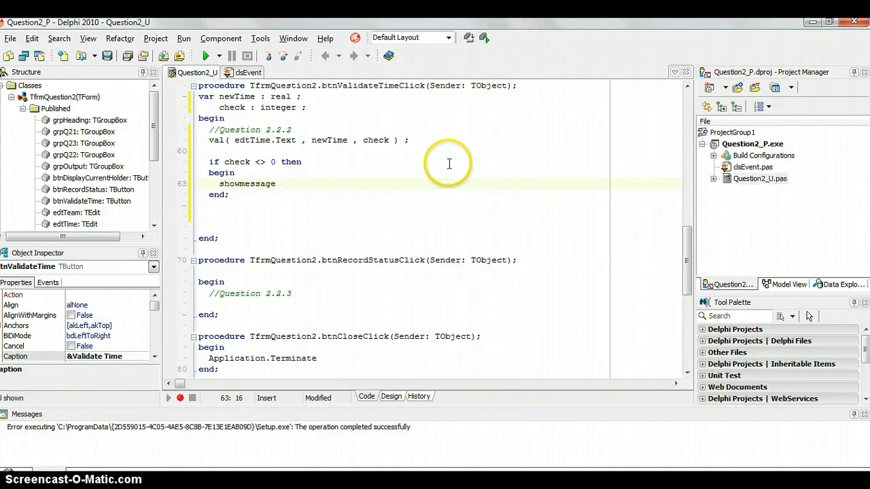
pyautogui.write("('")
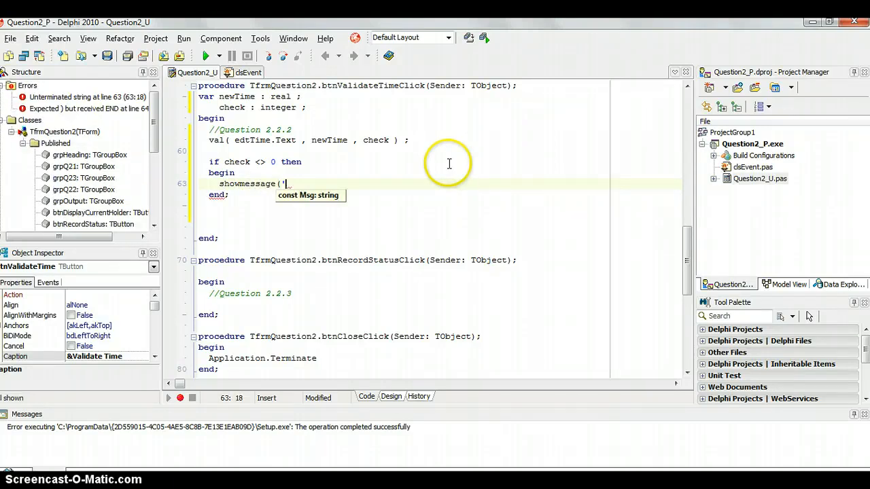
pyautogui.write('Invalid')
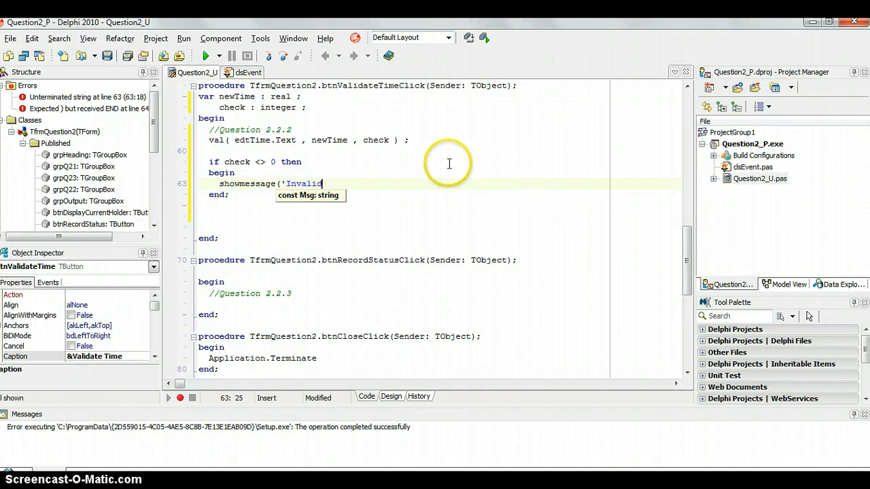
pyautogui.write('time net')
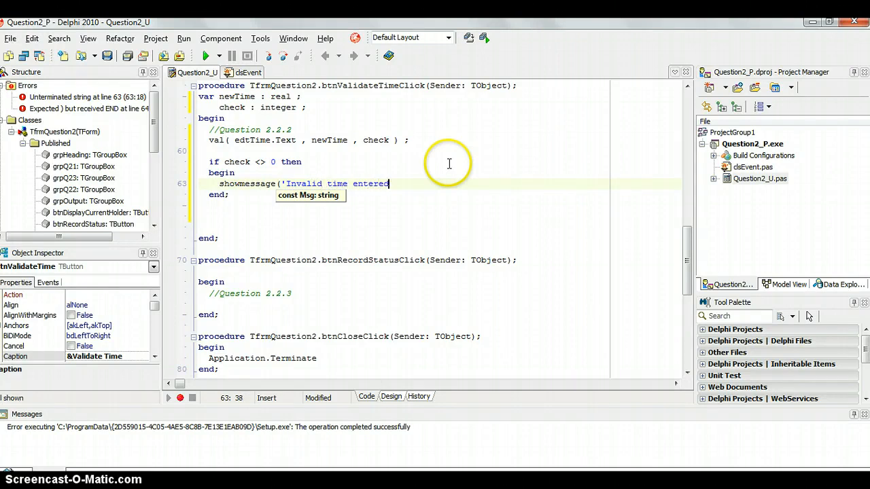
pyautogui.write(".') ;")
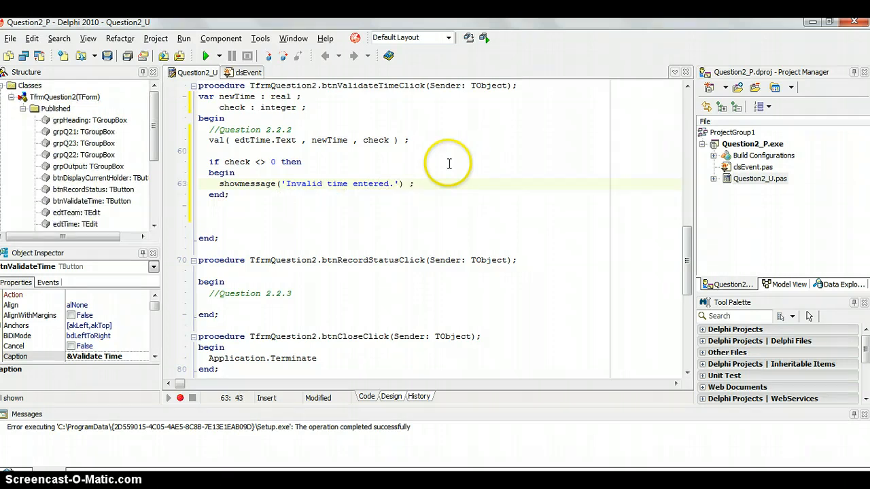
pyautogui.write('Exit;')
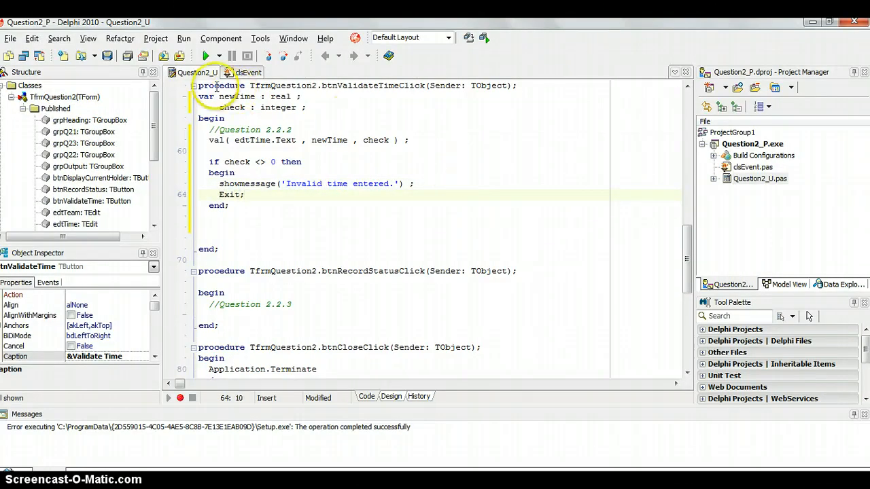
pyautogui.click(367, 232)
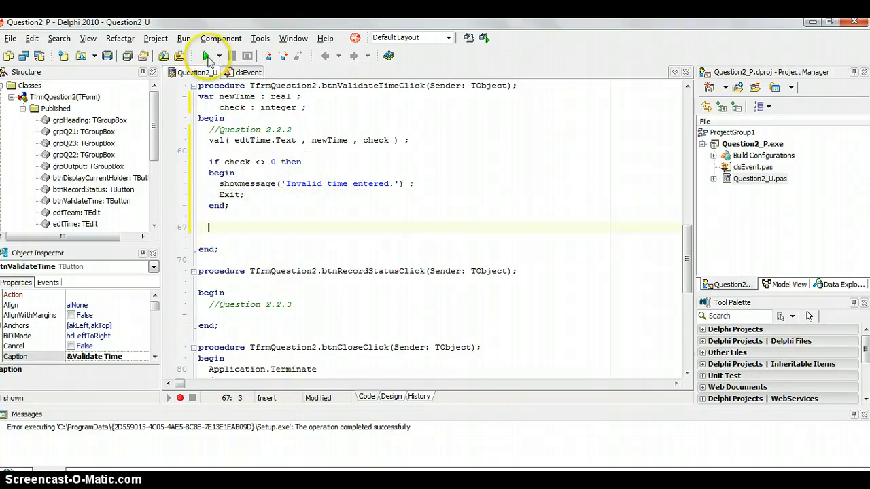
# Step: Run the program, restart it and display the current record holder details
pyautogui.click(205, 55)
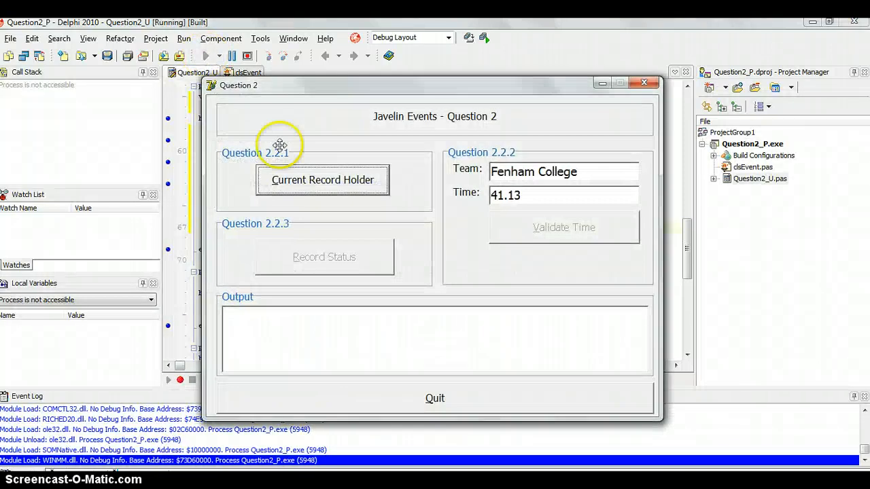
pyautogui.moveTo(546, 227)
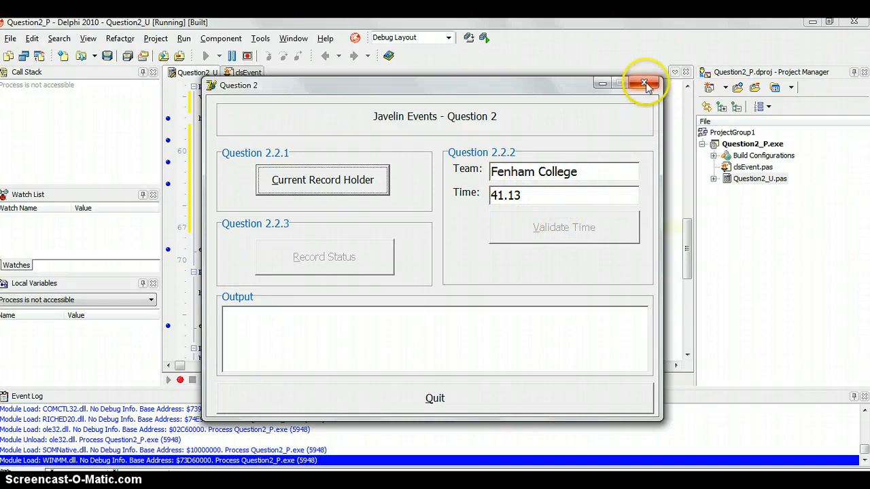
pyautogui.click(644, 83)
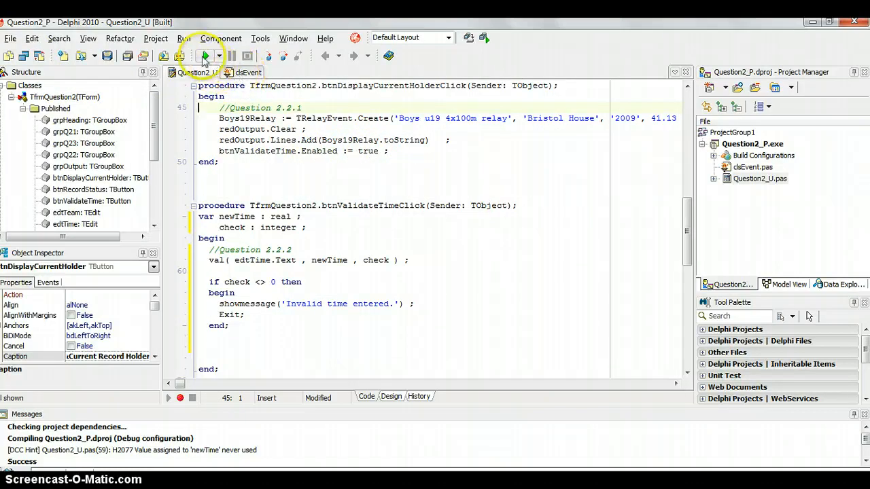
pyautogui.click(204, 56)
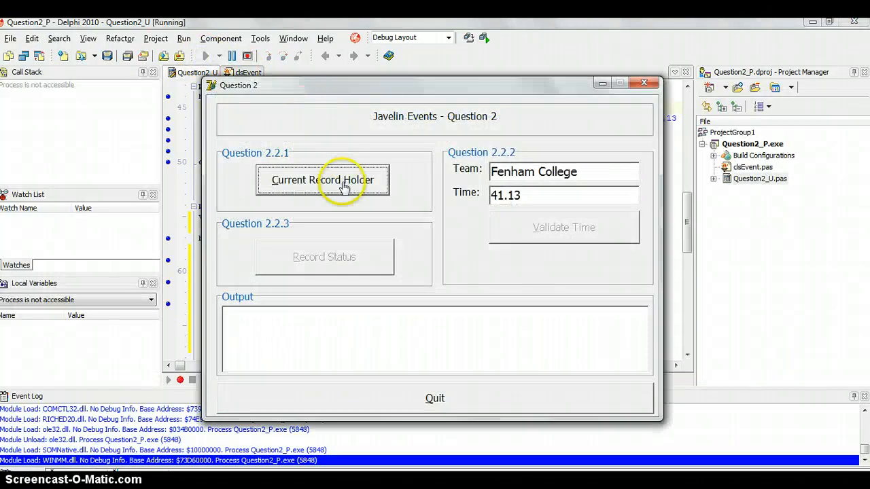
pyautogui.click(322, 179)
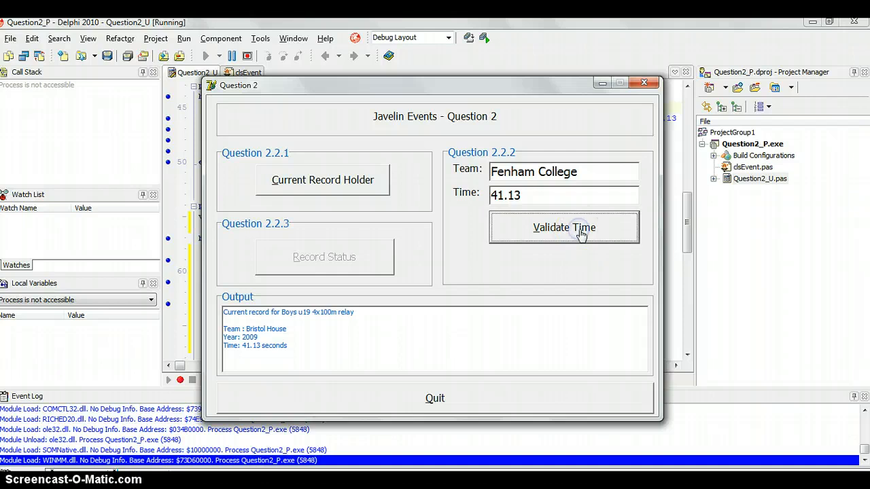
pyautogui.moveTo(546, 207)
pyautogui.write('a')
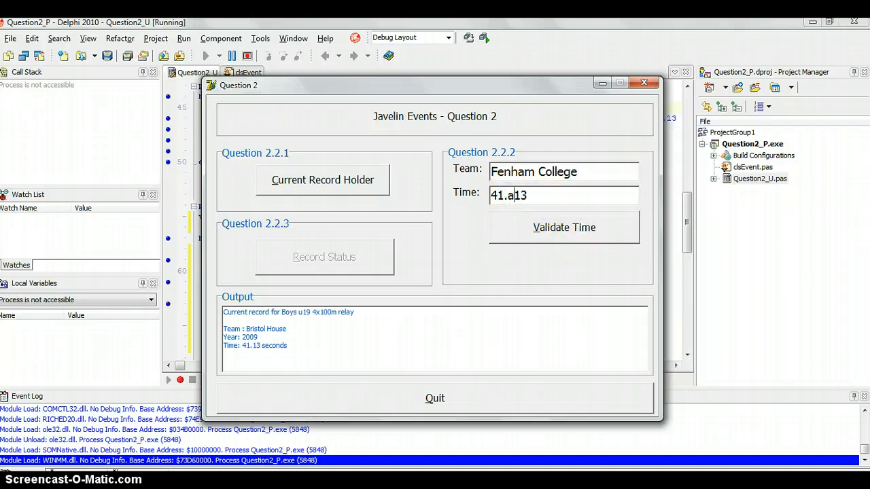
# Step: Validate the time 41.a13 and dismiss the 'Invalid time entered.' message
pyautogui.click(563, 227)
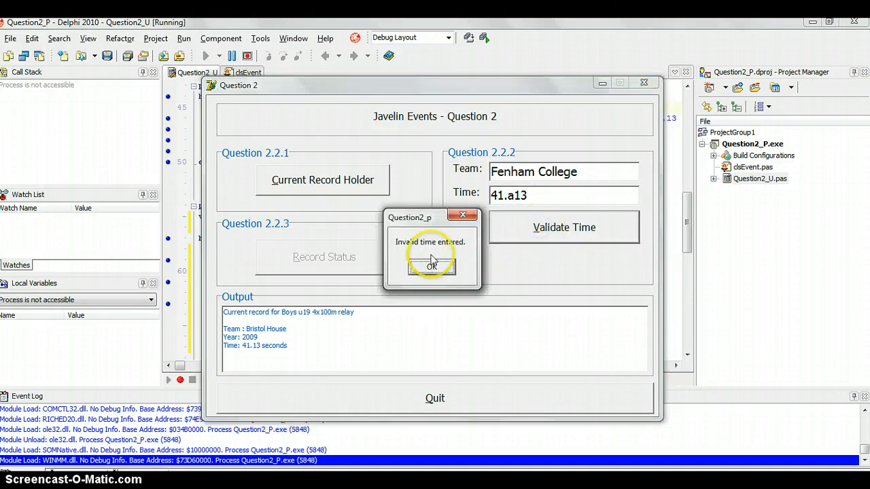
pyautogui.click(432, 265)
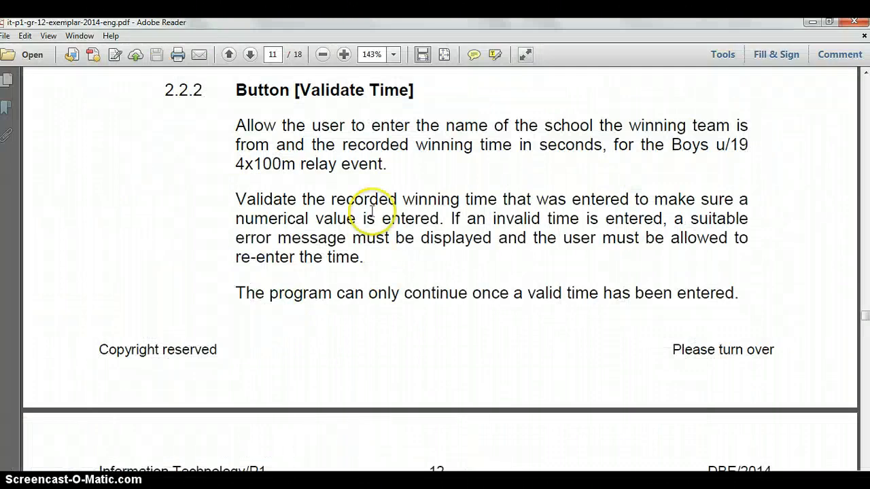
pyautogui.moveTo(658, 224)
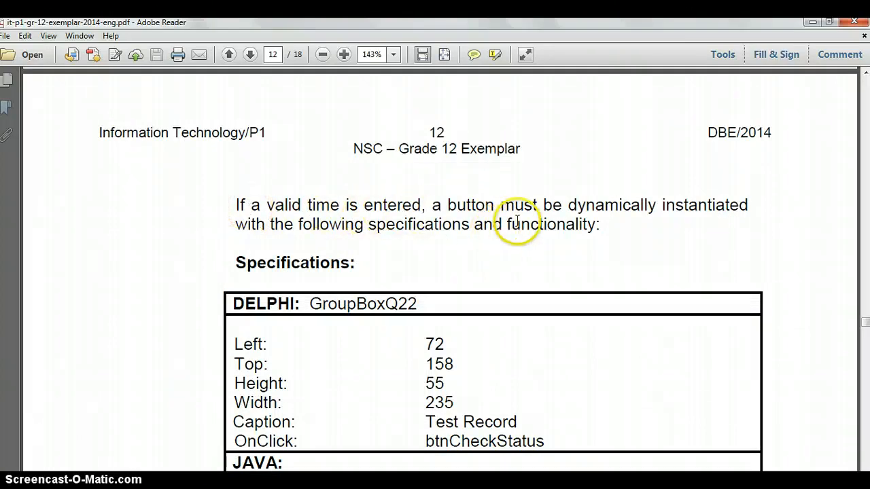
pyautogui.moveTo(727, 207)
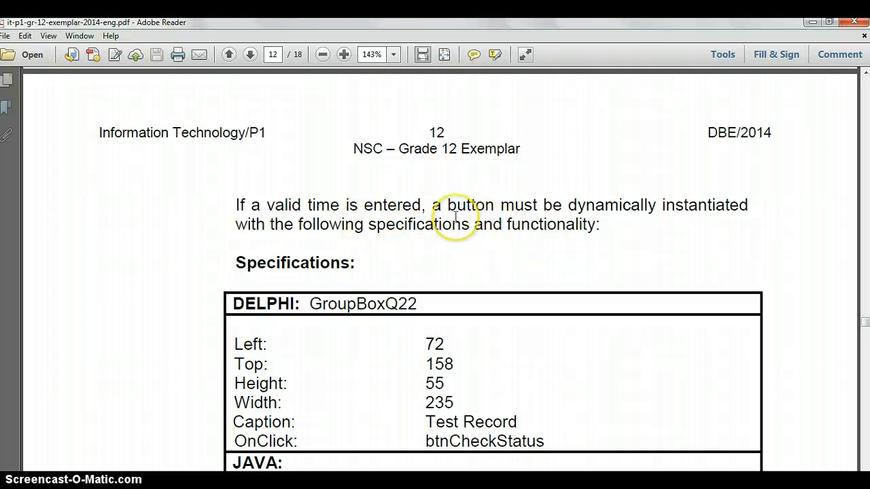
# Step: Scroll the exam PDF from question 2.2.2 to the GroupBoxQ22 button specifications on page 12
pyautogui.scroll(-3)
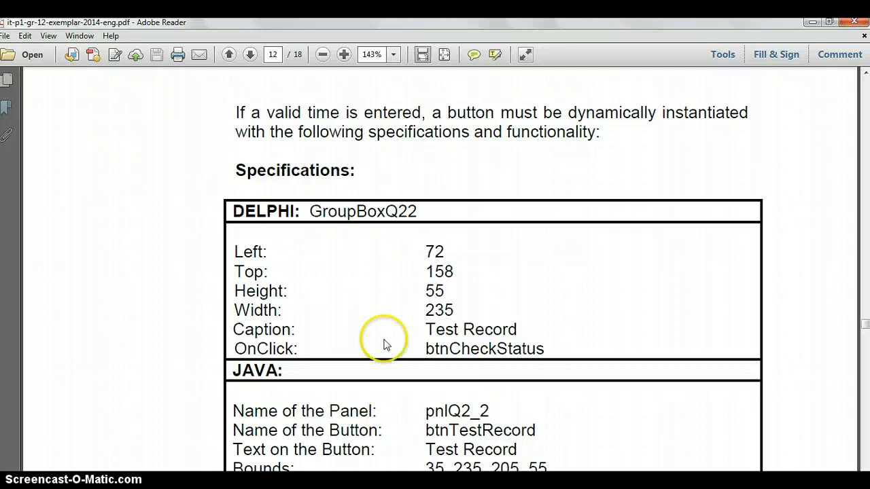
pyautogui.scroll(-3)
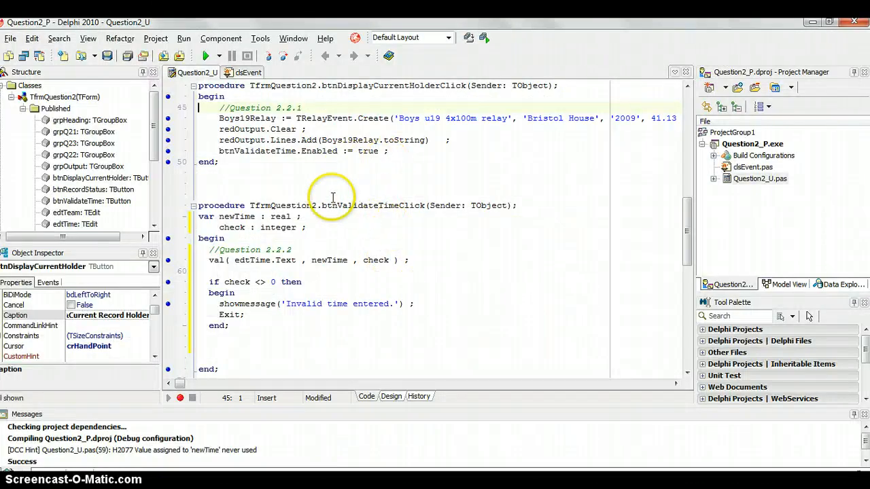
# Step: Declare btnCheckRecord : TButton in the handler's var section and move below the if block
pyautogui.scroll(-3)
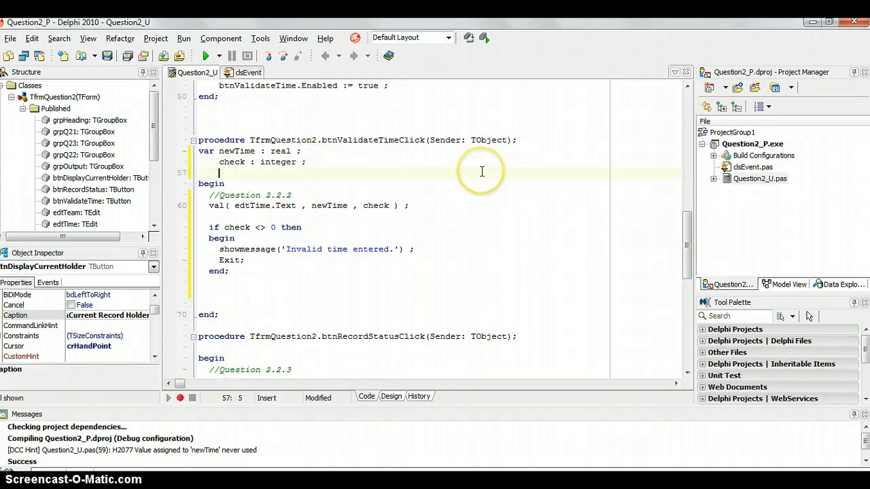
pyautogui.write('btnCheck')
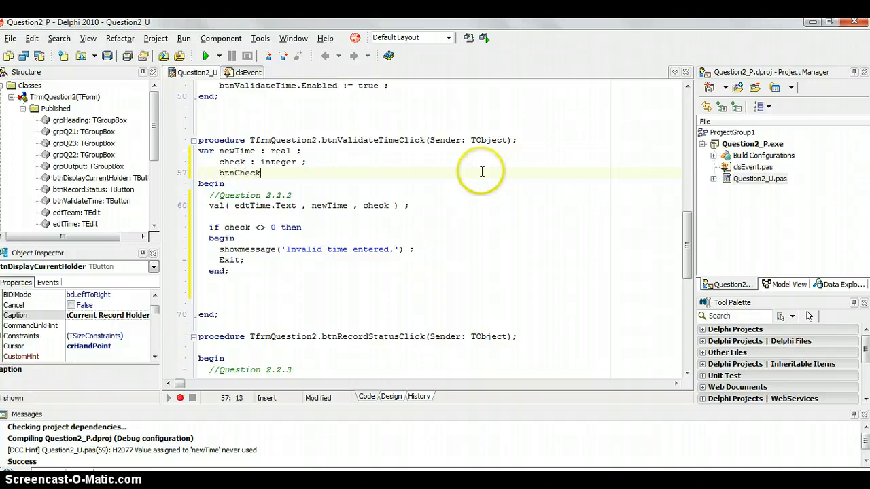
pyautogui.write('Status')
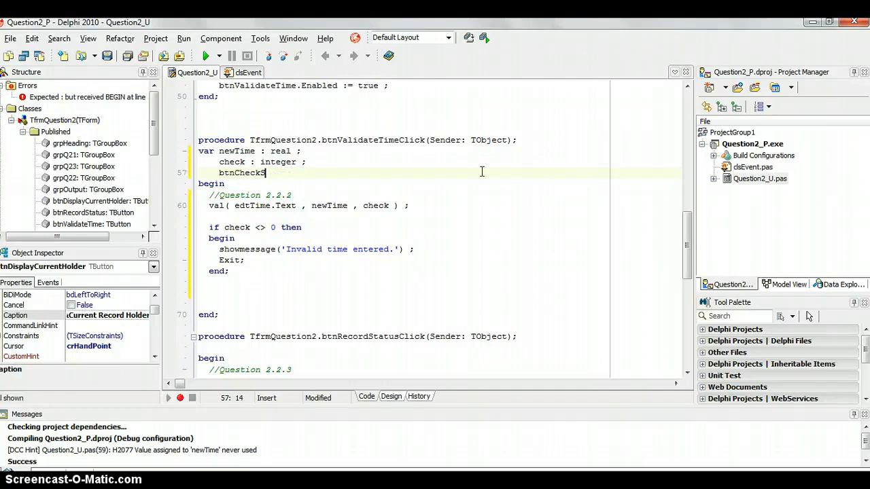
pyautogui.write('Record')
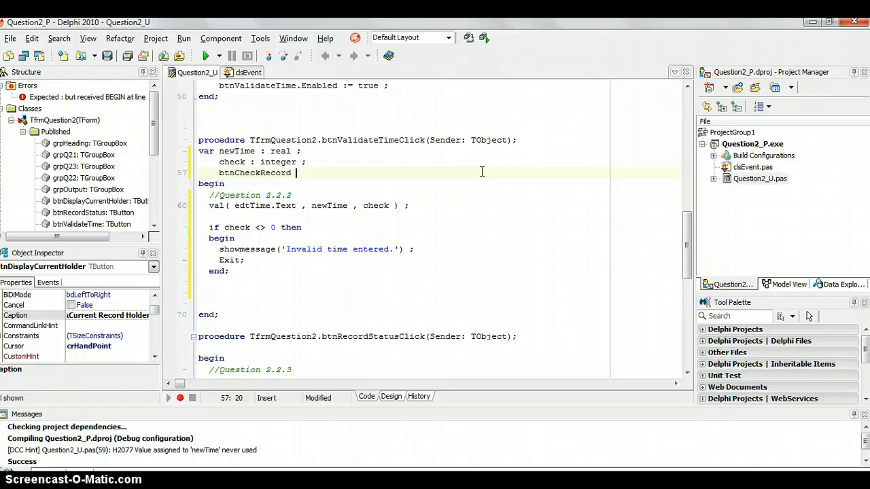
pyautogui.write(': TBu')
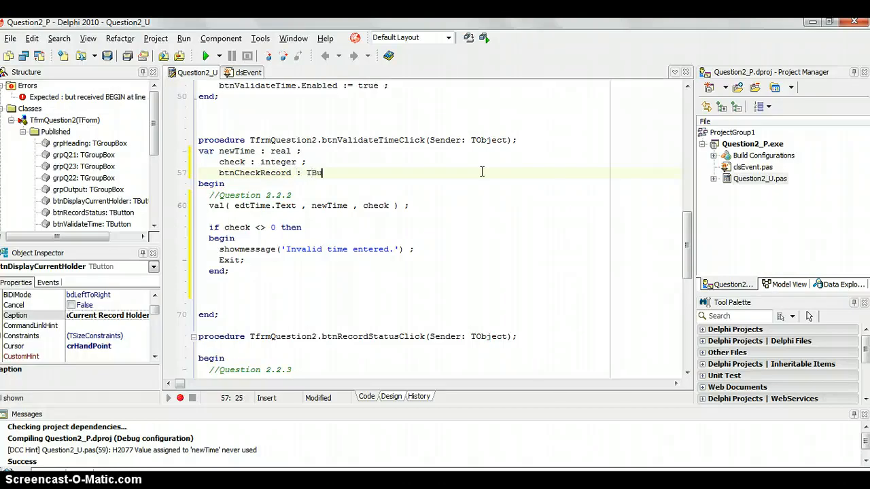
pyautogui.write('tton ;')
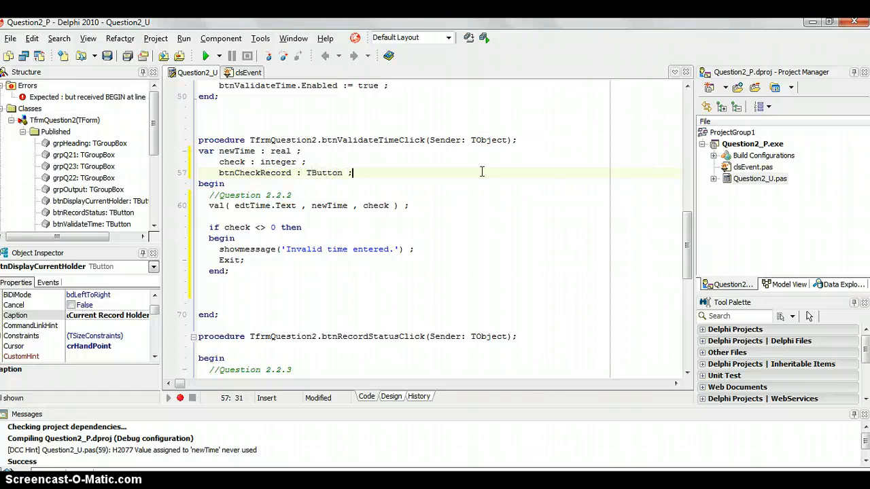
pyautogui.click(207, 284)
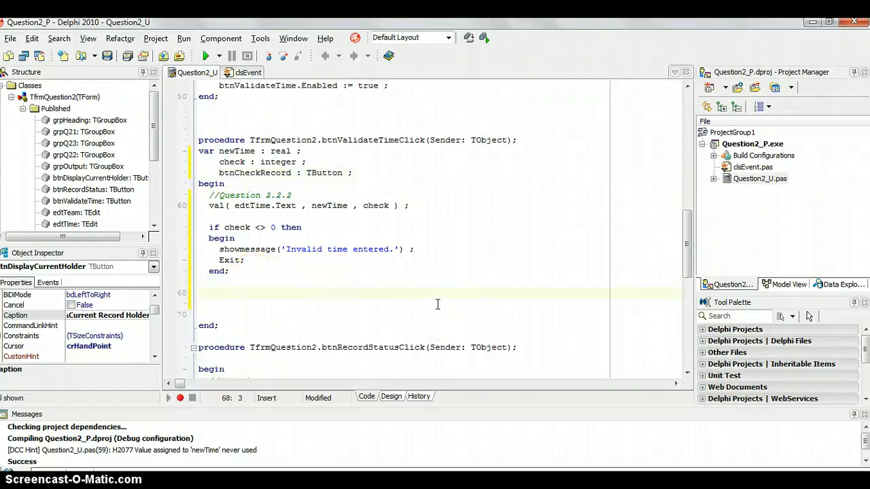
# Step: Write btnCheckRecord := TButton.Create(grpQ22) ; after the validation block, using code completion
pyautogui.write('btn')
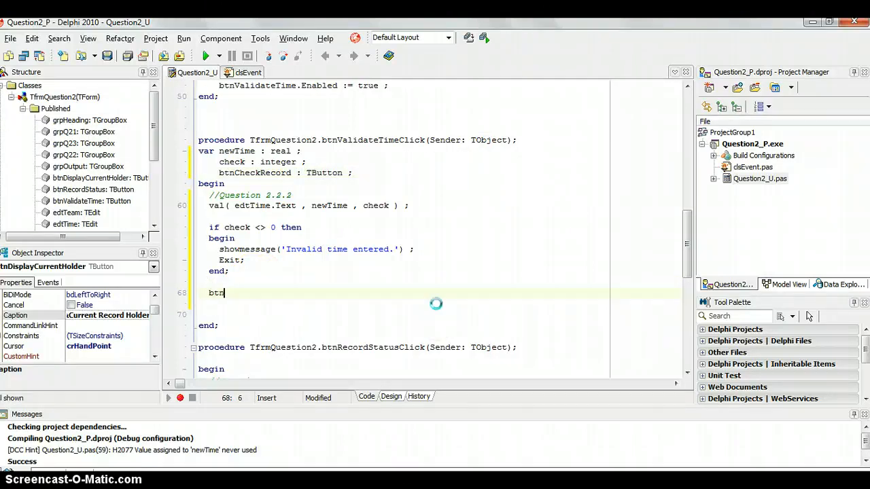
pyautogui.write('CheckRecord')
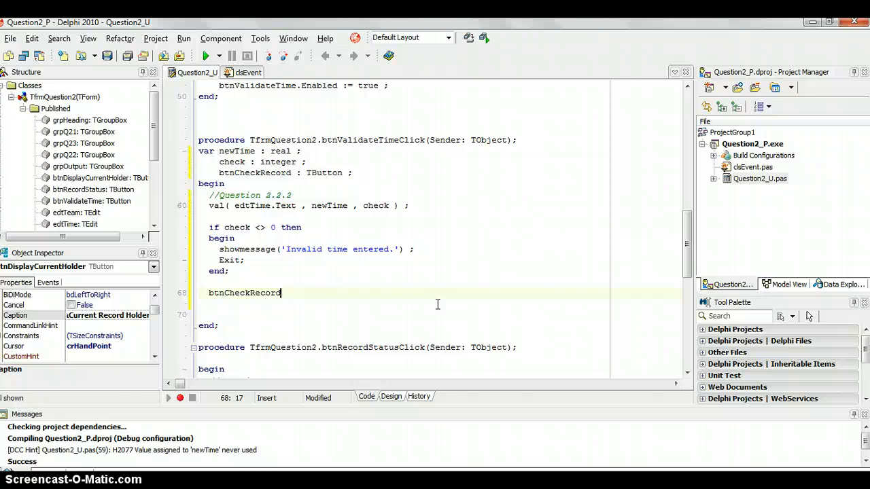
pyautogui.write(':= TButton.')
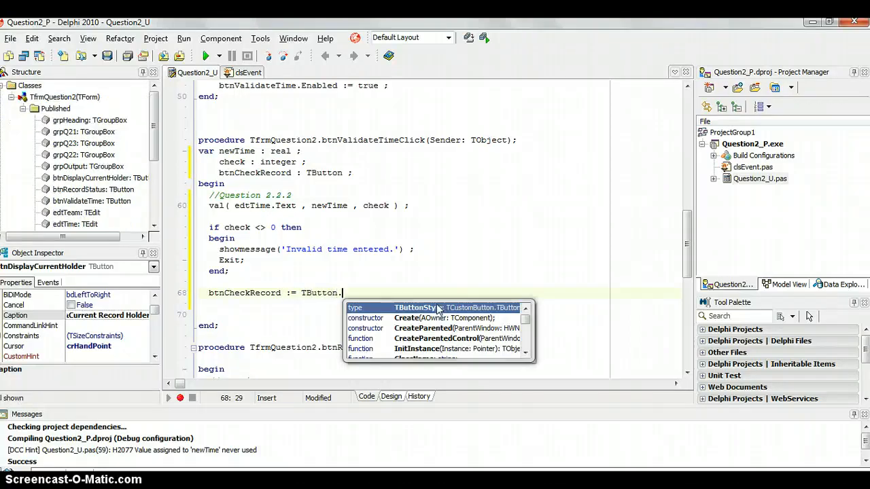
pyautogui.write('Create')
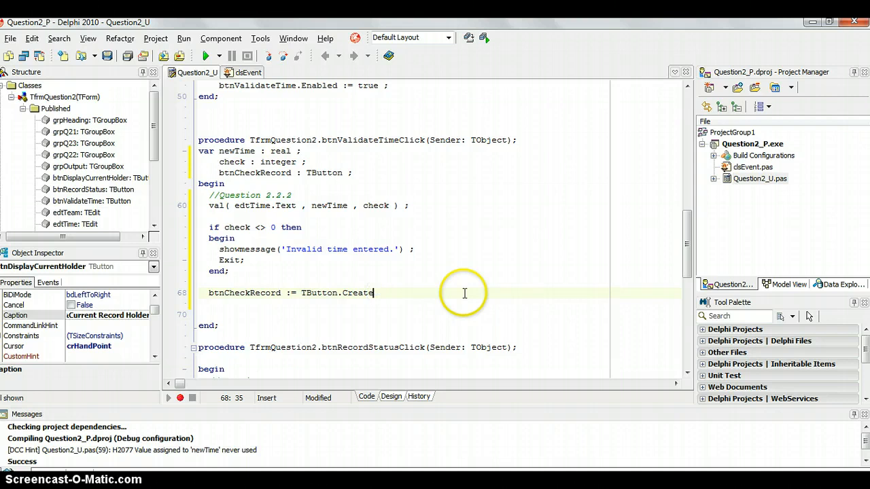
pyautogui.write('(')
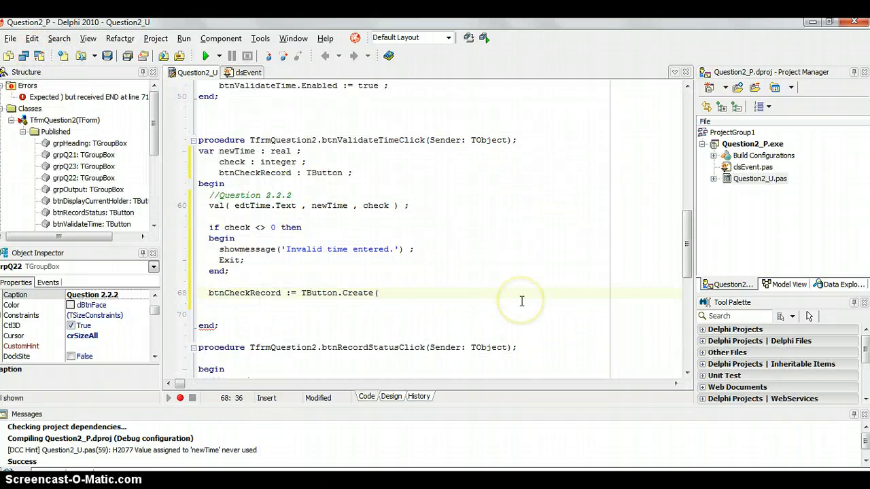
pyautogui.write('grp')
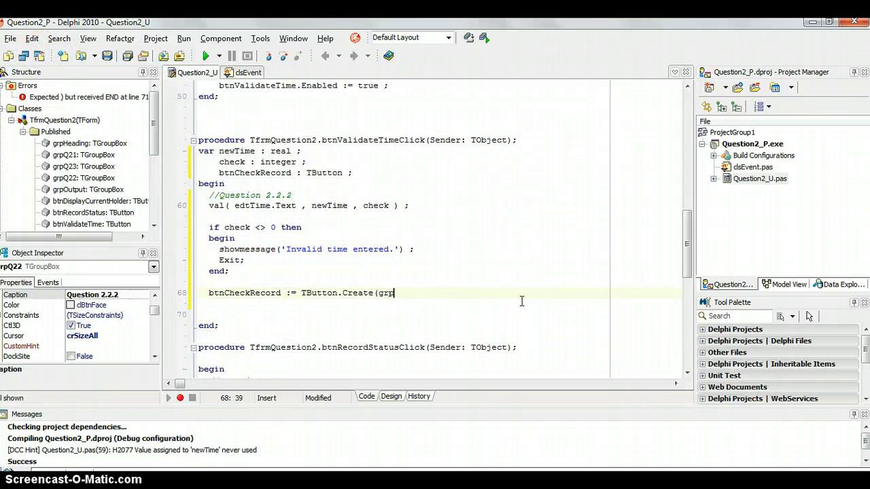
pyautogui.write('grp')
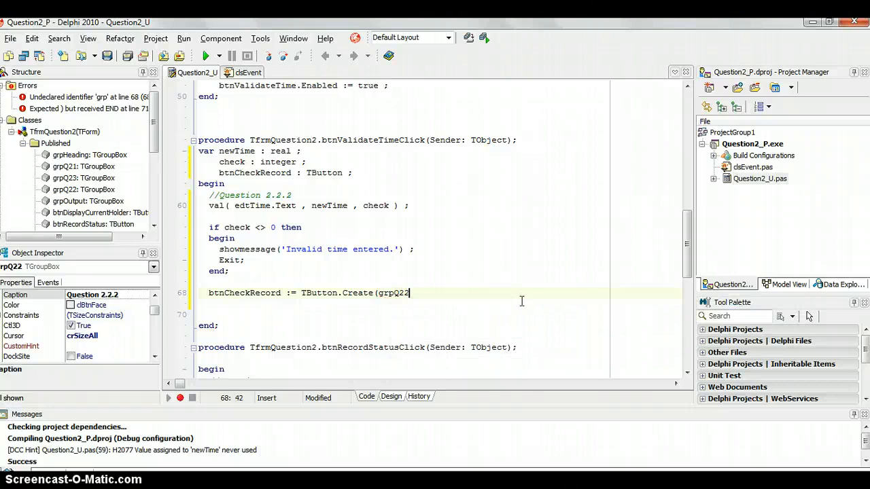
pyautogui.write(') ;')
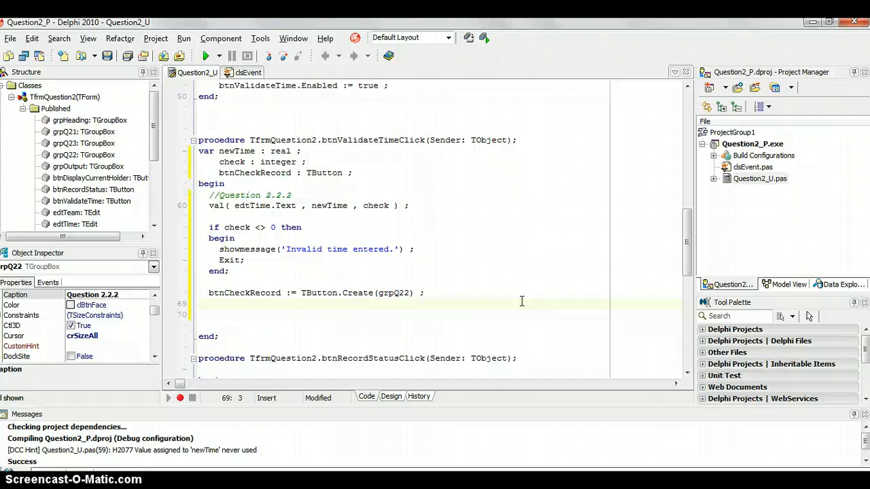
# Step: Set btnCheckRecord.Parent := grpQ22
pyautogui.write('btn')
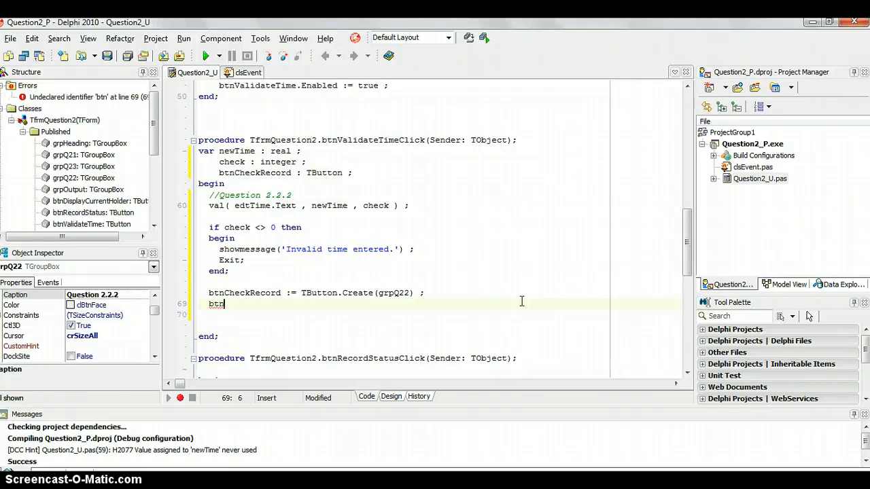
pyautogui.write('CheckRecord')
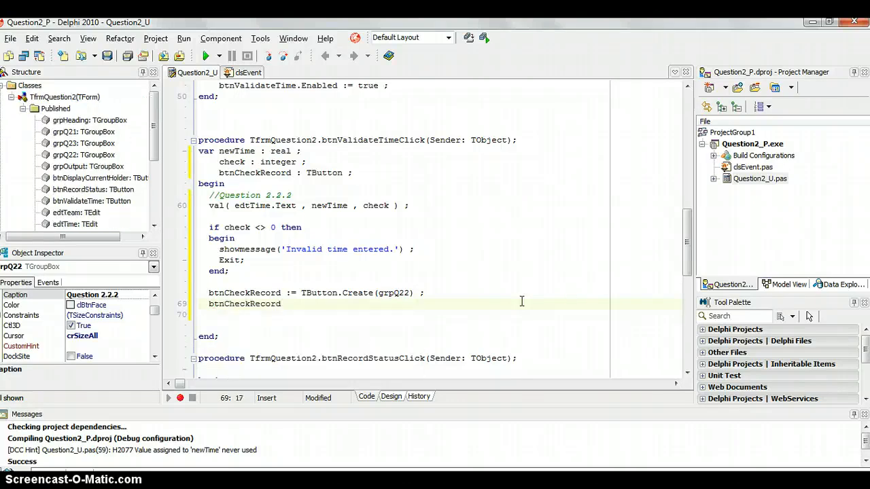
pyautogui.write('.')
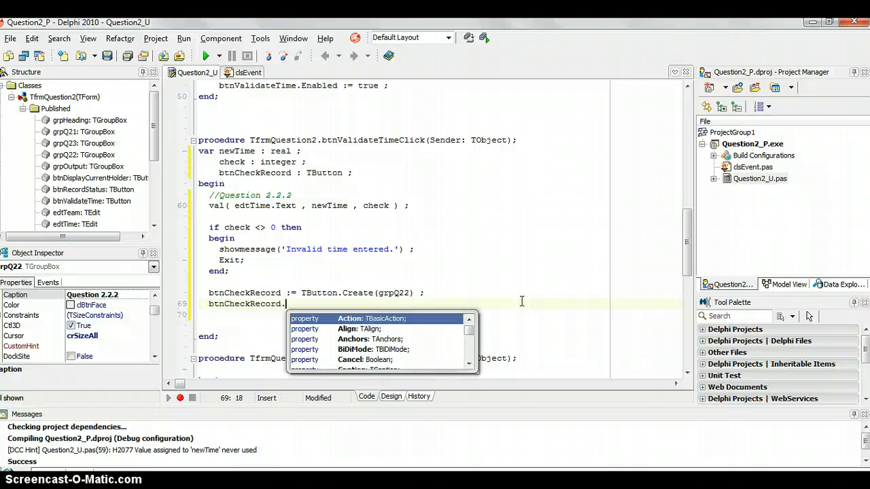
pyautogui.write('Parent')
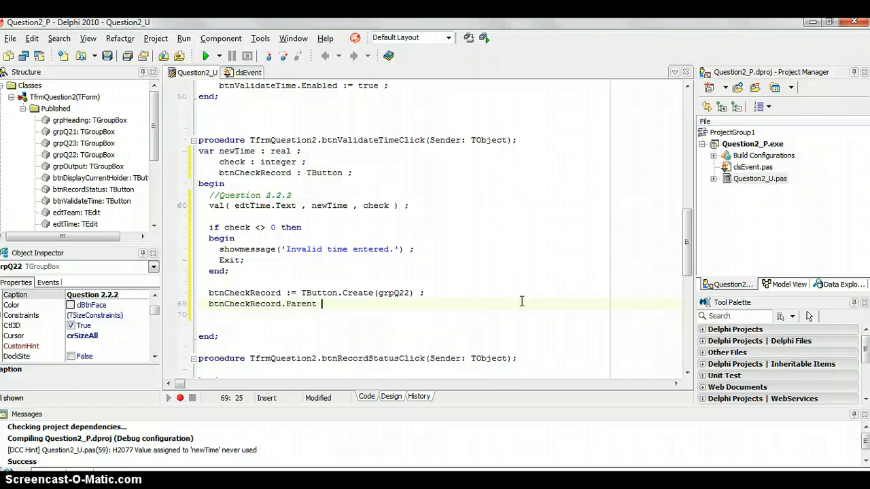
pyautogui.write(':= grpQ22 ;')
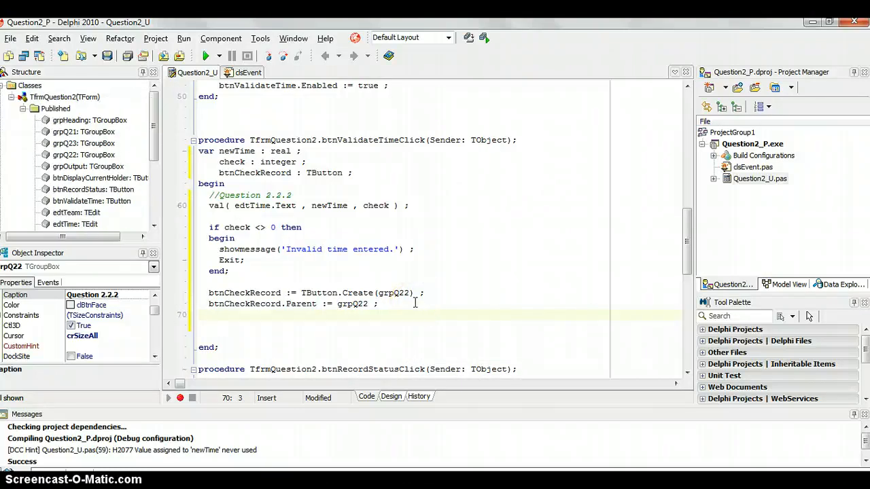
pyautogui.write('btnCheckRecord.Left := 72 ;')
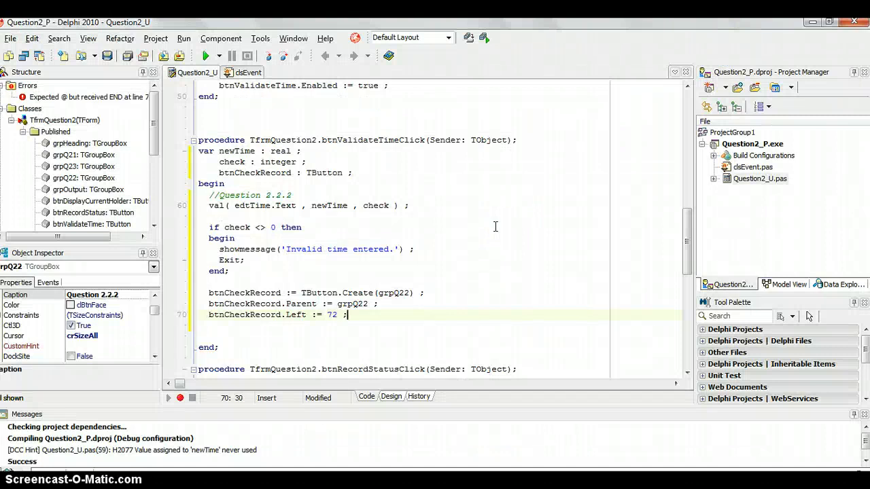
# Step: Set the button's Left to 72 and Top to 158, then begin a 'with' line
pyautogui.write('btn')
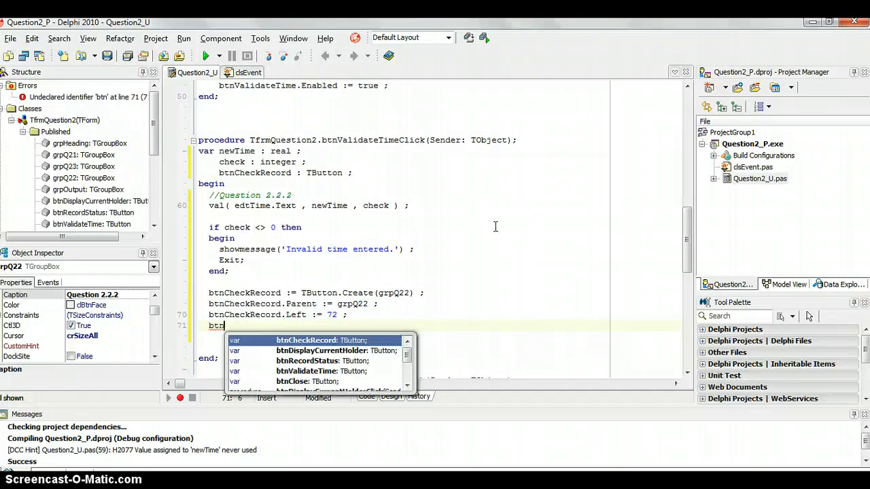
pyautogui.write('Top :=')
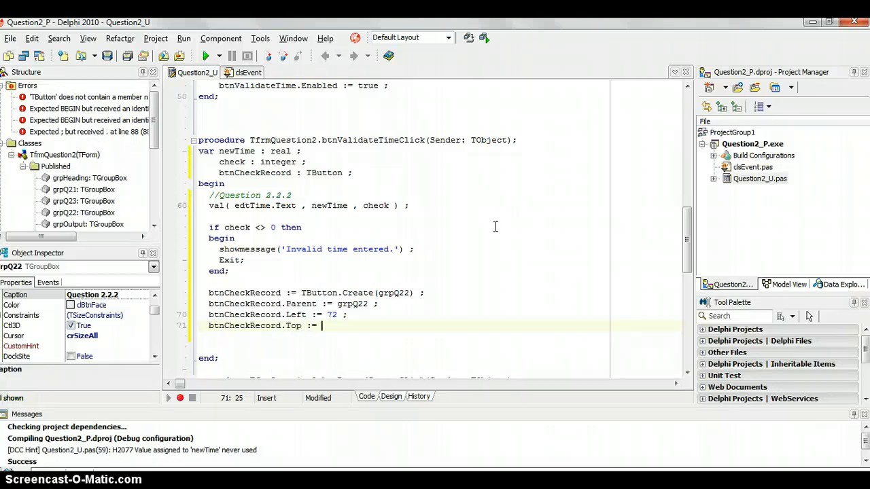
pyautogui.write('156')
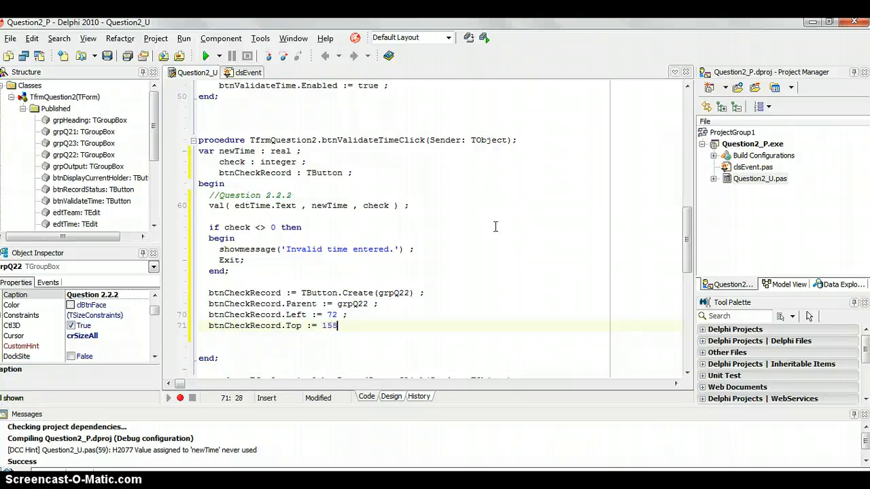
pyautogui.click(424, 294)
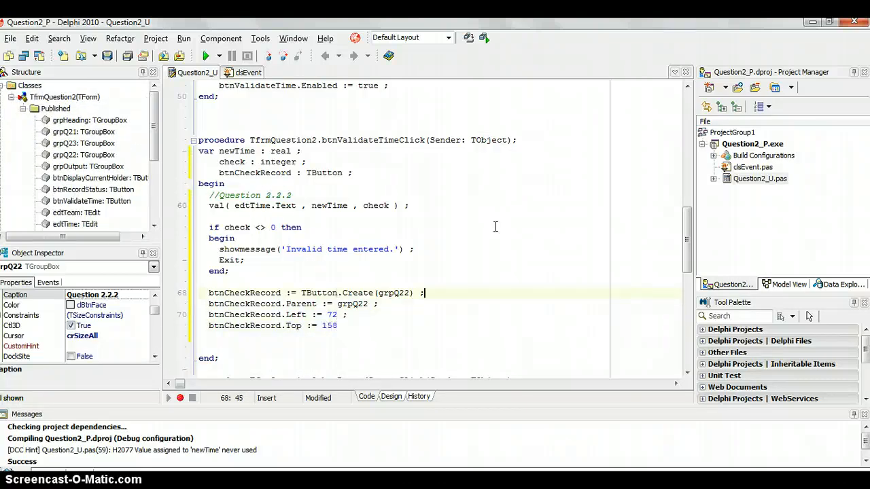
pyautogui.write('with')
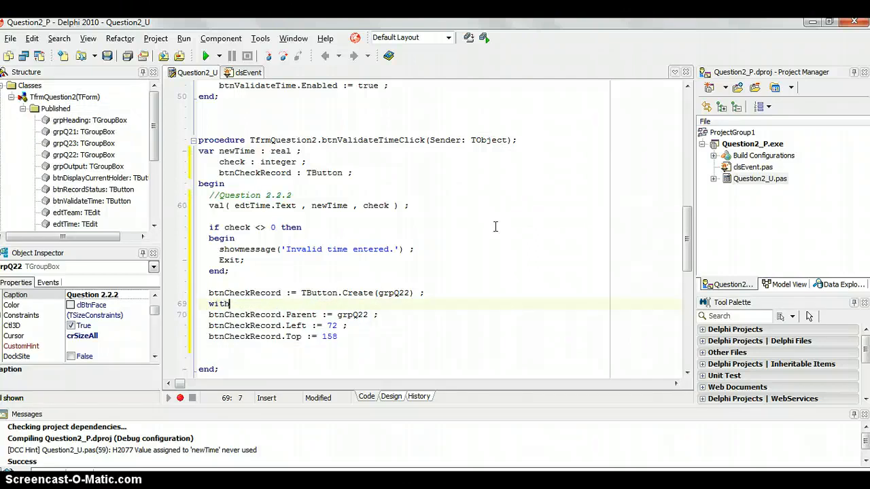
# Step: Wrap btnCheckRecord's assignments in a with block, adding Height 55, Width 235, Caption 'Check Record' and starting OnClick
pyautogui.write('btnCheckRecord do')
pyautogui.write('begin')
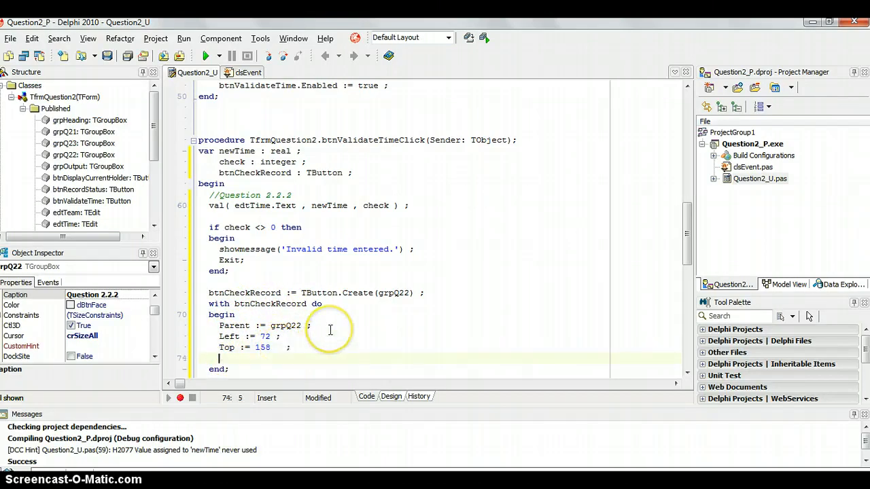
pyautogui.write('Height := 55 ;')
pyautogui.write('Width := 235 ;')
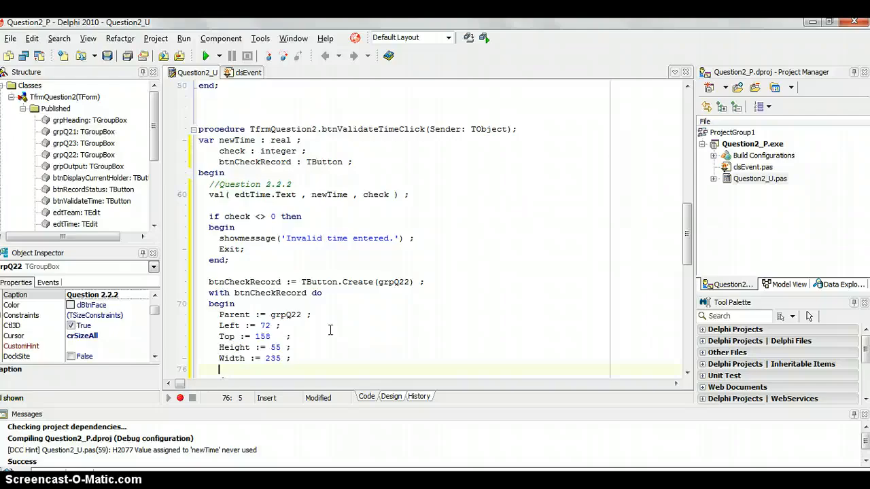
pyautogui.write('Caption')
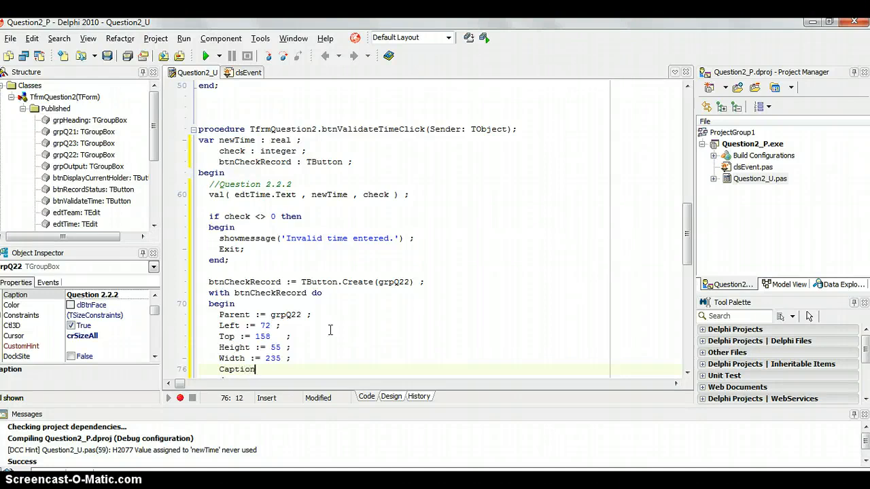
pyautogui.write(":= 'Check")
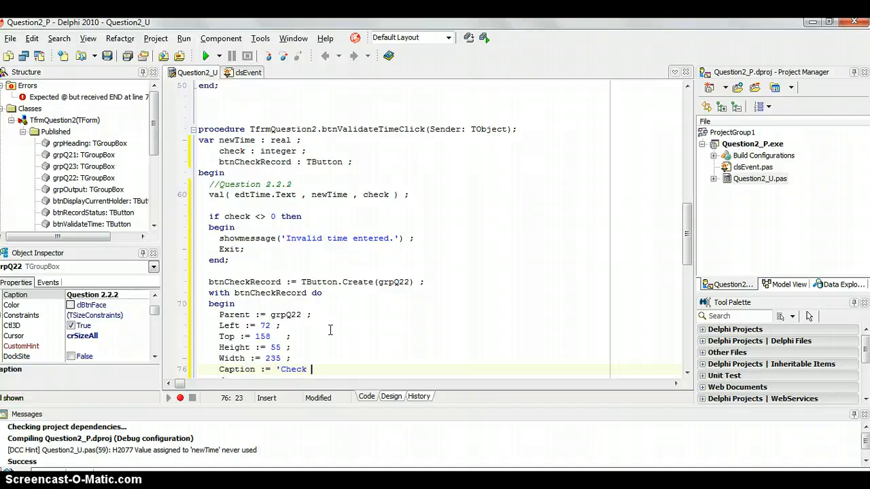
pyautogui.write("Record' ;")
pyautogui.write('OnClick :=')
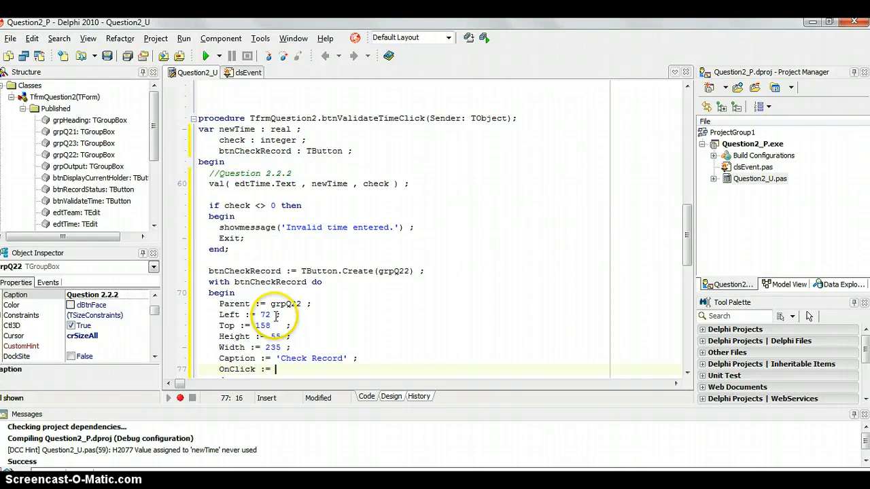
pyautogui.write('btnCheckStatus')
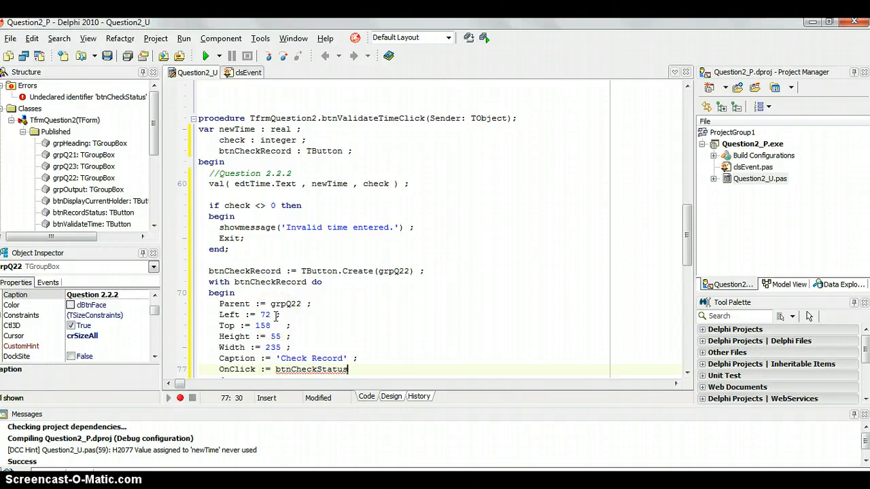
# Step: Assign OnClick := btnCheckStatus and declare procedure btnCheckStatus(Sender: TObject) in the form class
pyautogui.write(';')
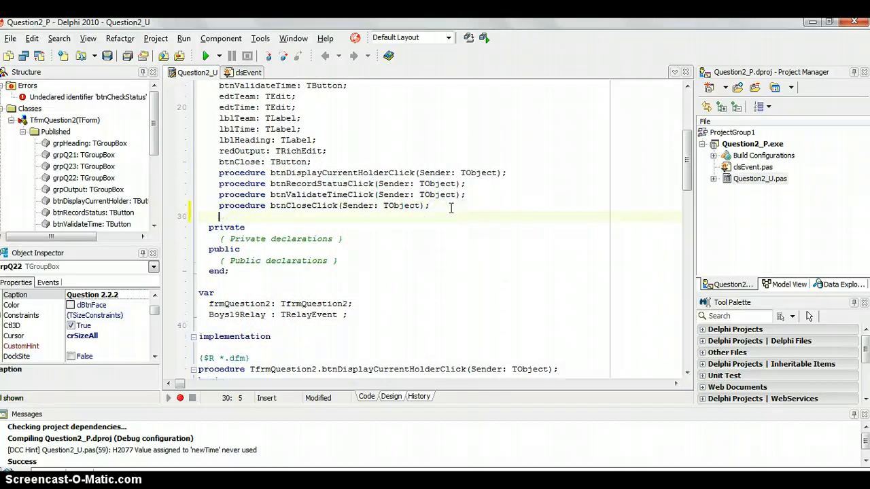
pyautogui.write('procedure')
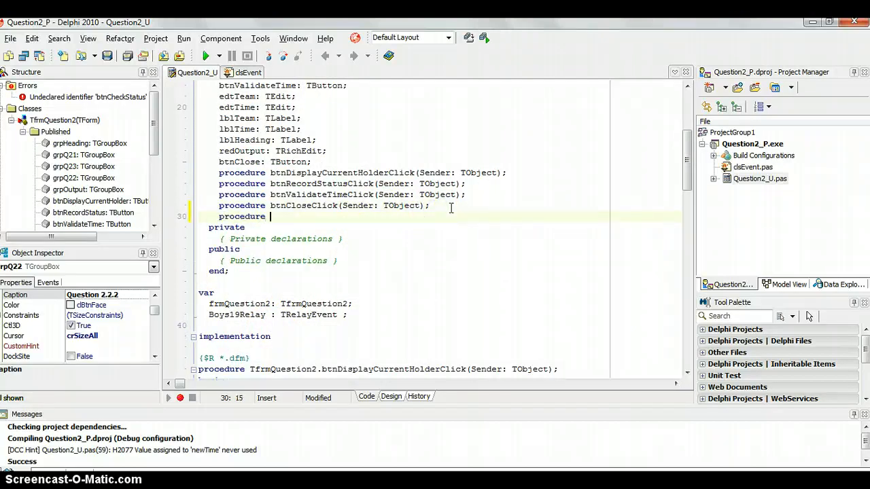
pyautogui.write('btnCheck')
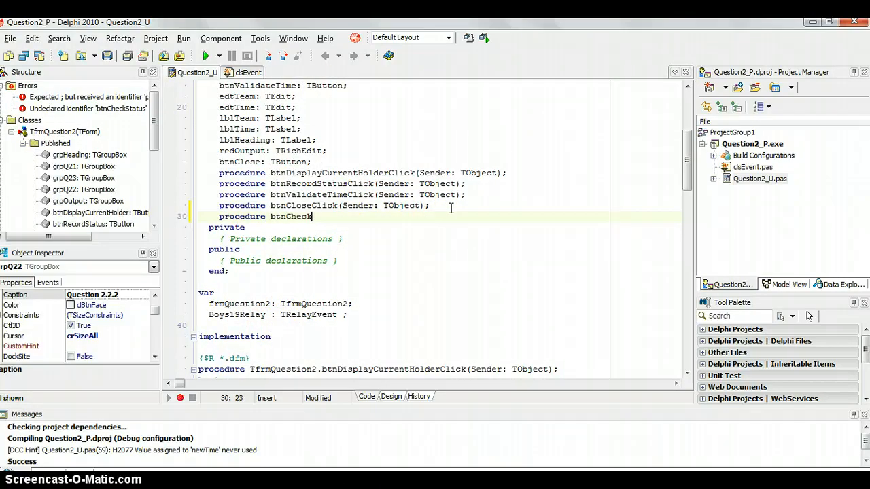
pyautogui.write('St')
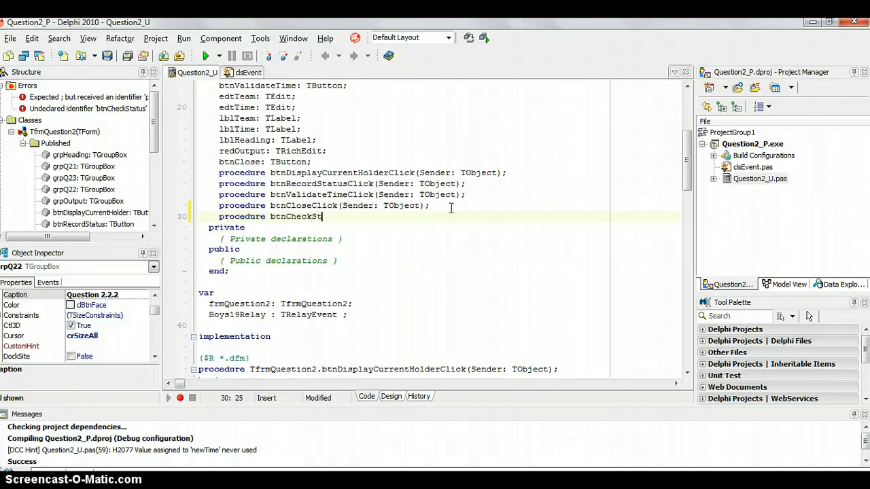
pyautogui.write('atus')
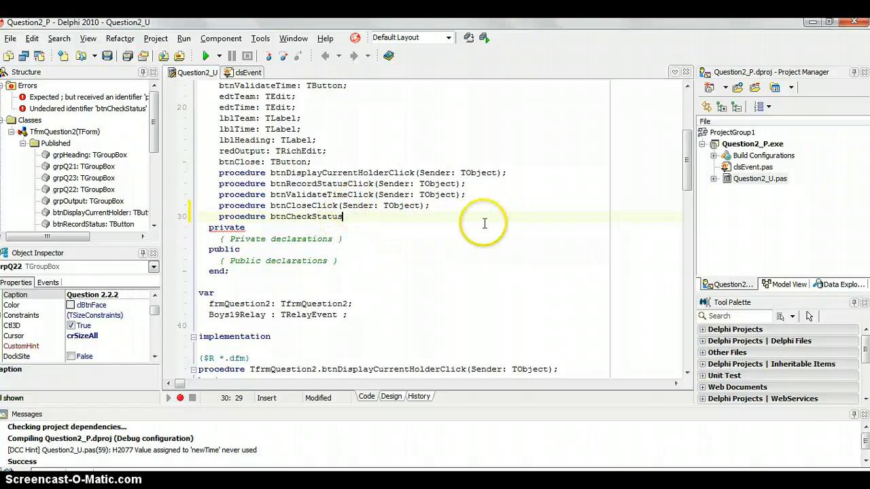
pyautogui.write('(Sender: TObject')
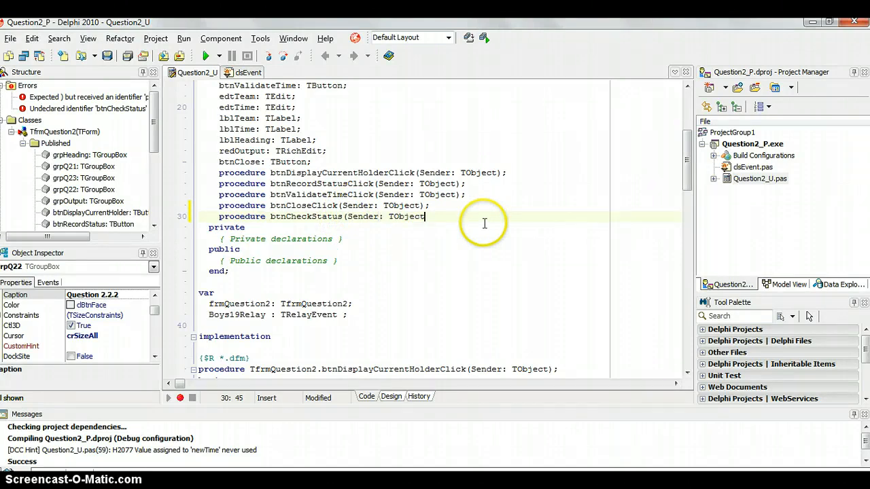
pyautogui.write(');')
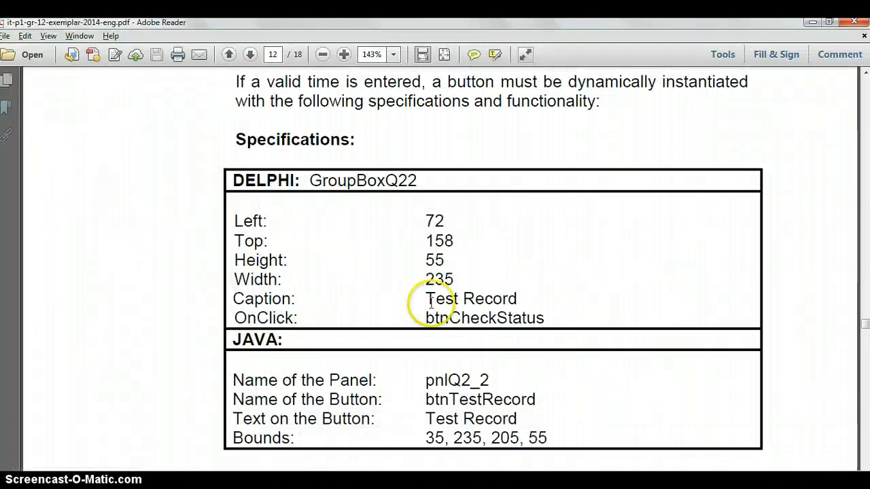
# Step: Scroll the exam PDF to the Functionality section on checkForRecord and toString
pyautogui.scroll(-3)
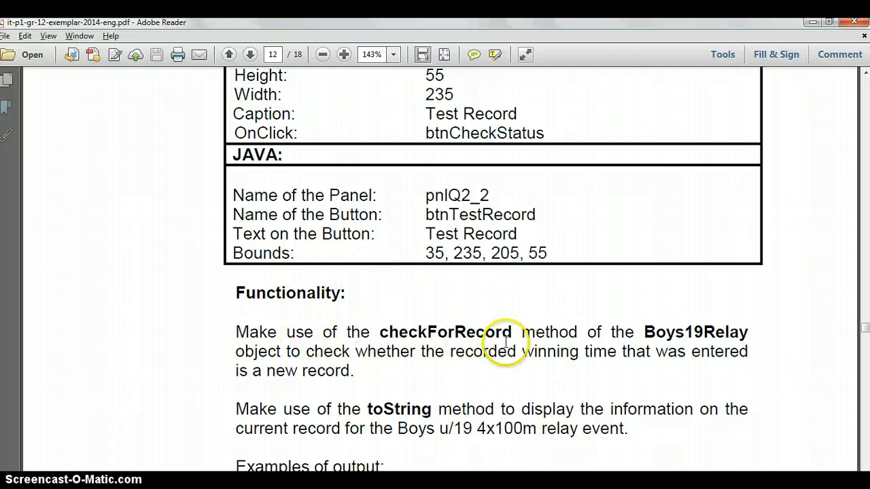
pyautogui.moveTo(632, 332)
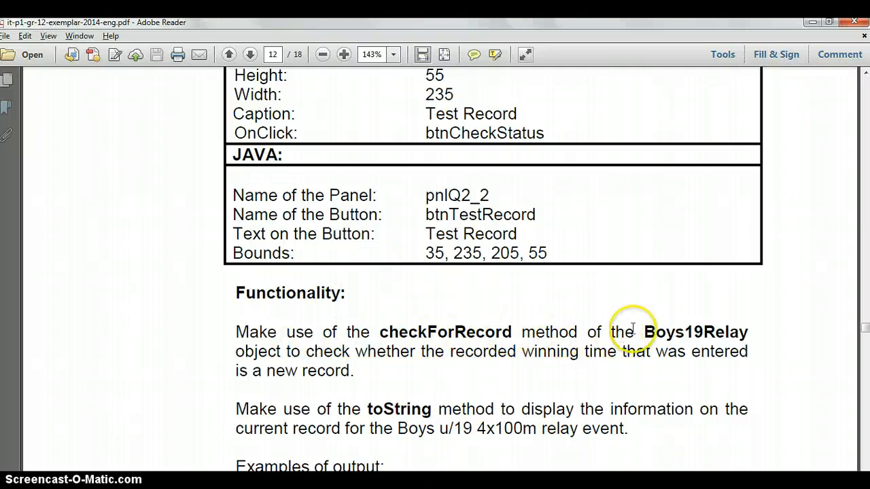
pyautogui.moveTo(686, 337)
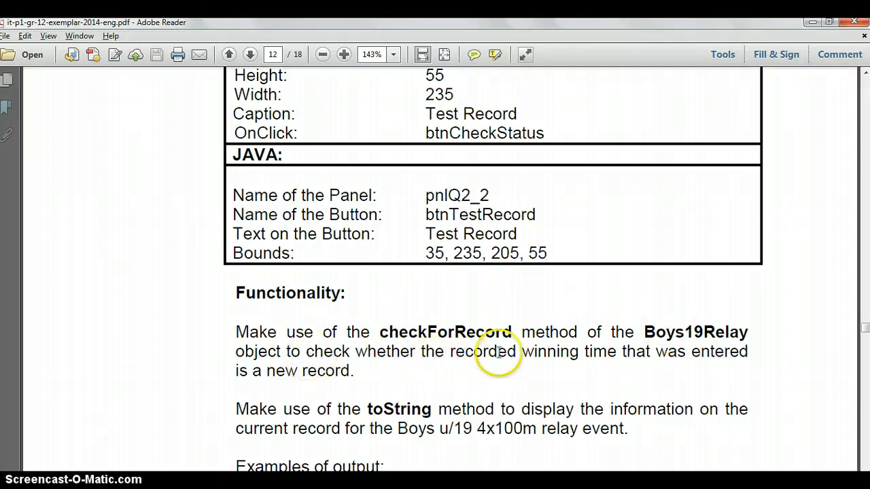
pyautogui.moveTo(301, 408)
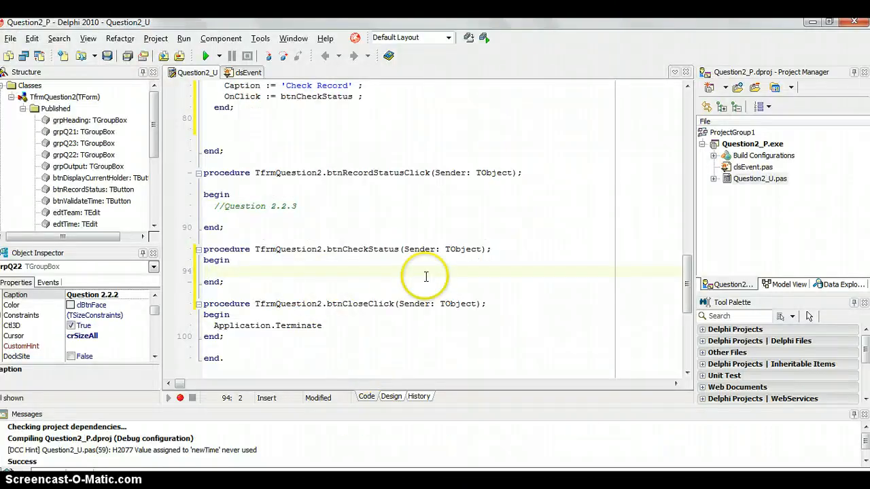
# Step: Begin Boys19Relay.checkForRecord in btnCheckStatus, passing edtTeam.Text as the team
pyautogui.write('Boys19Relay')
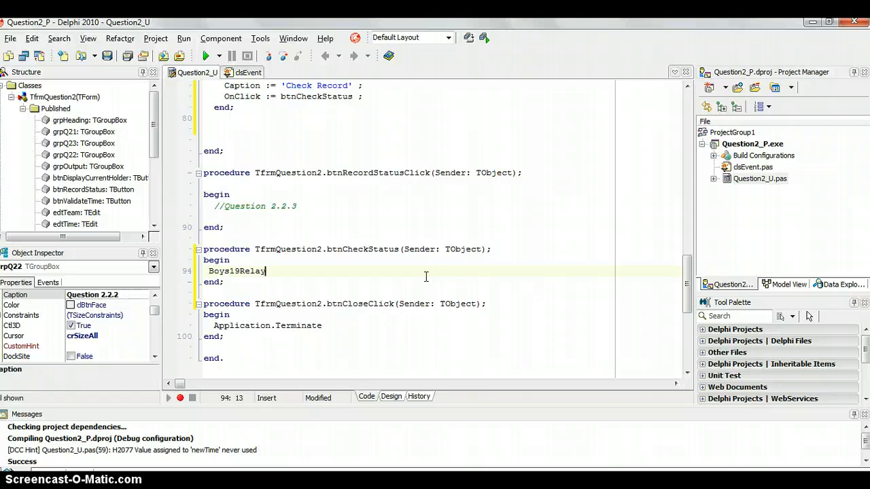
pyautogui.write('.checkForRecord();')
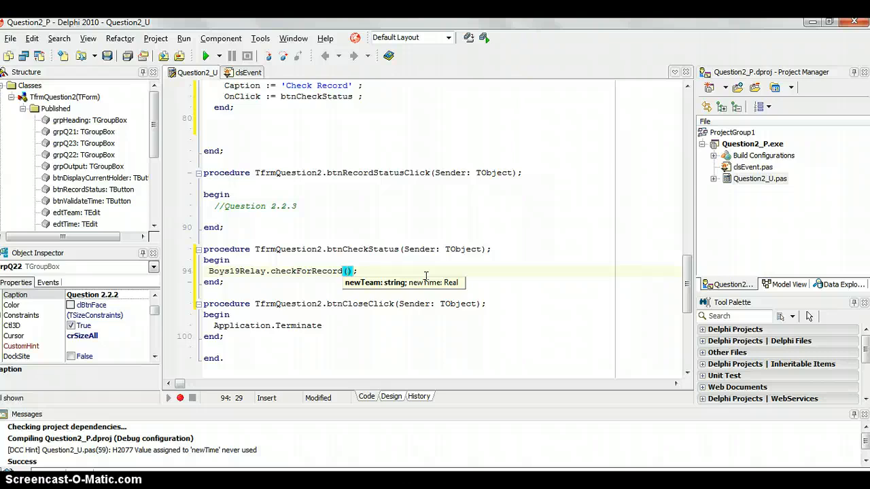
pyautogui.write('edt')
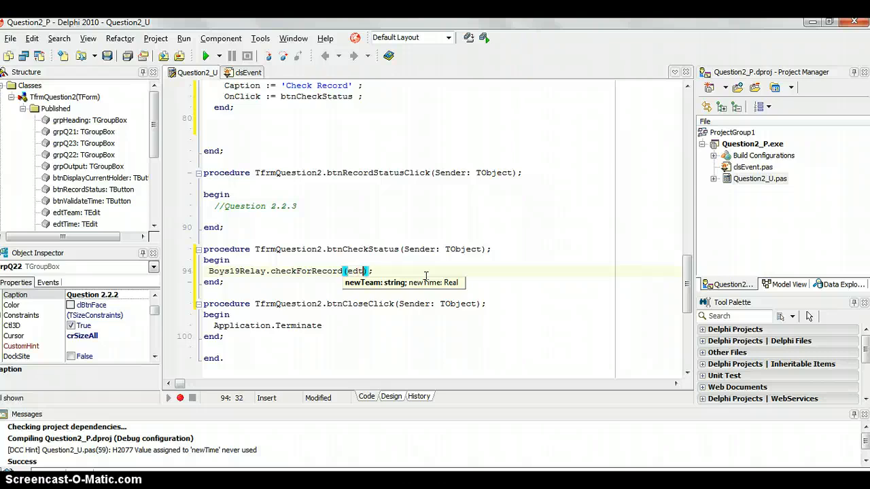
pyautogui.write('Team.')
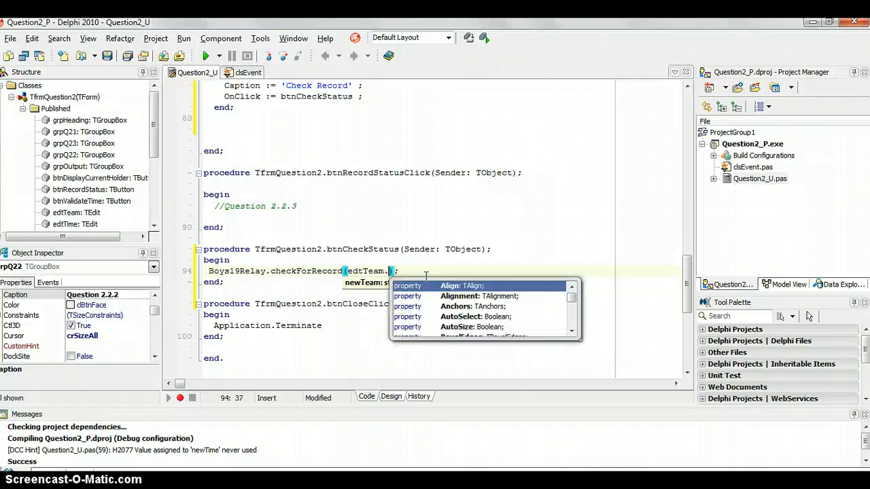
pyautogui.write('Text,')
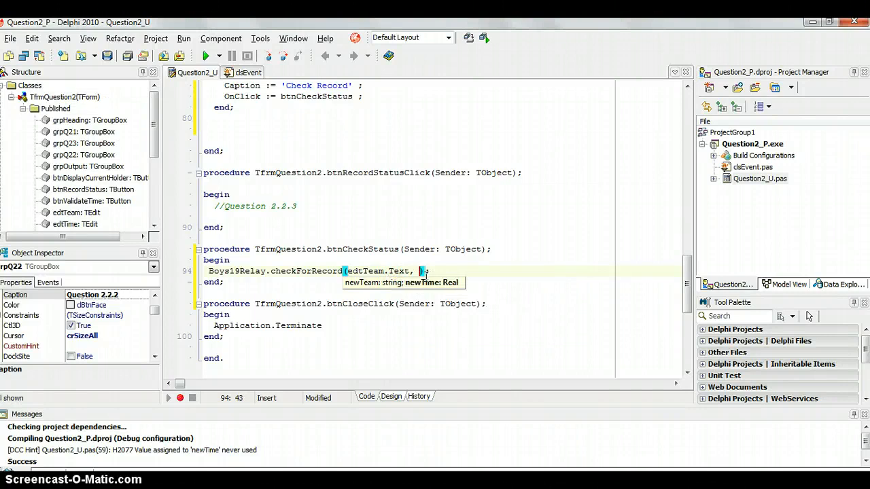
pyautogui.click(391, 397)
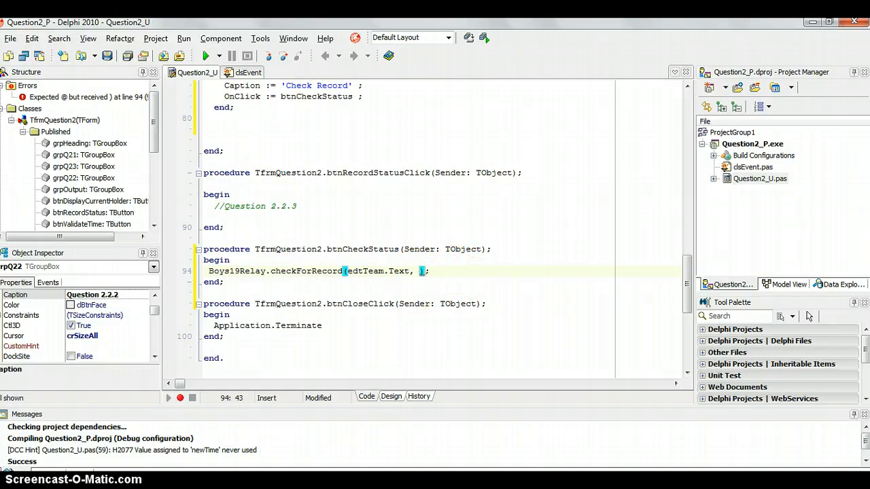
# Step: Pass strtofloat(edtTime.Text) as the time, finish the call and start the redOutput line
pyautogui.write('edt')
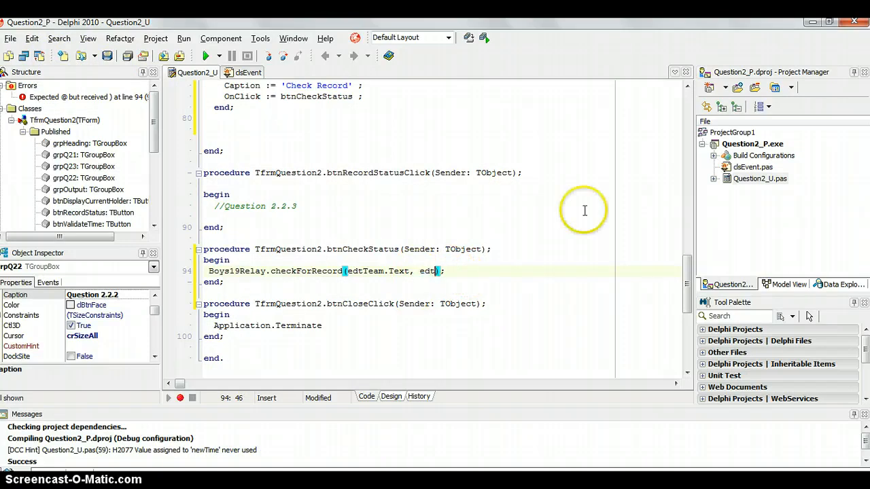
pyautogui.write('edt')
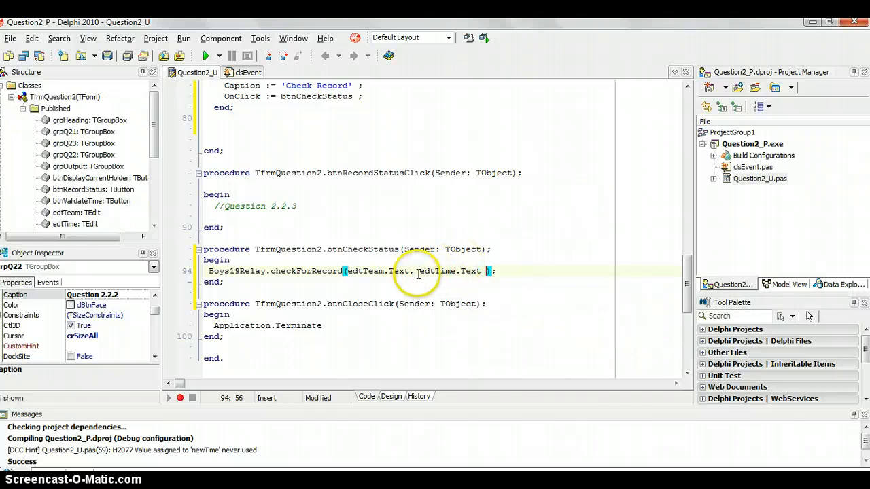
pyautogui.doubleClick(450, 272)
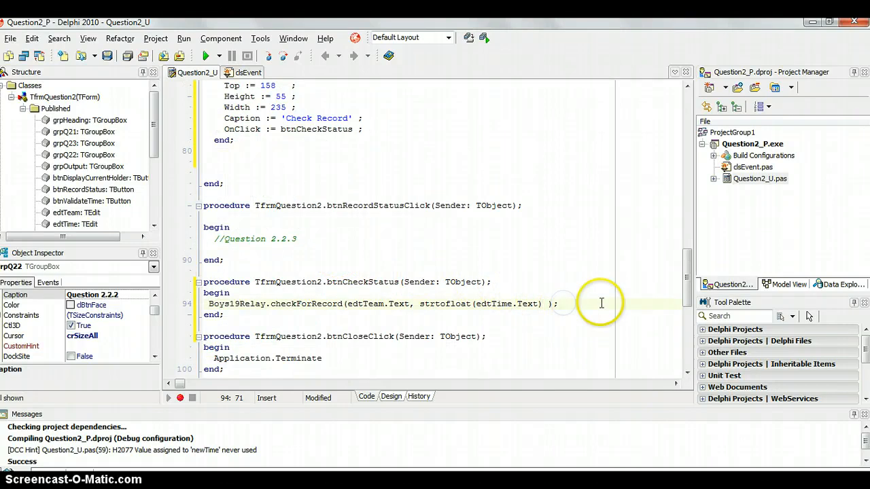
pyautogui.press('enter')
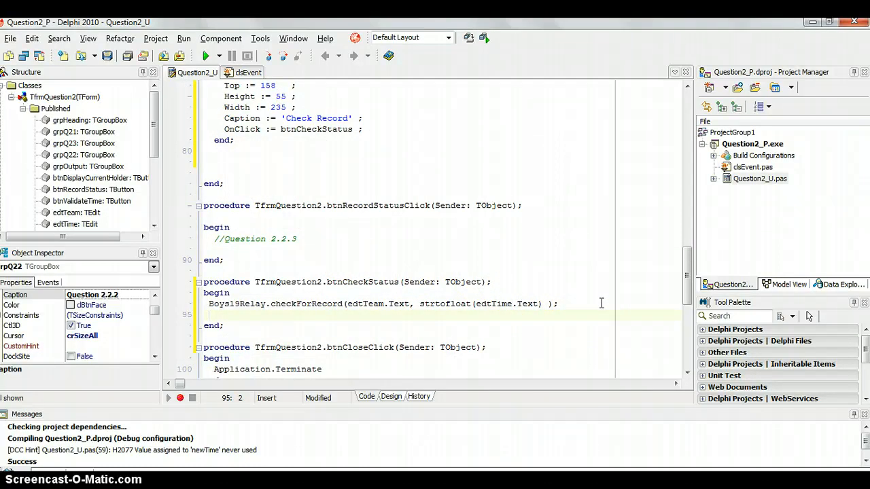
pyautogui.write('redOutput.Clear ;')
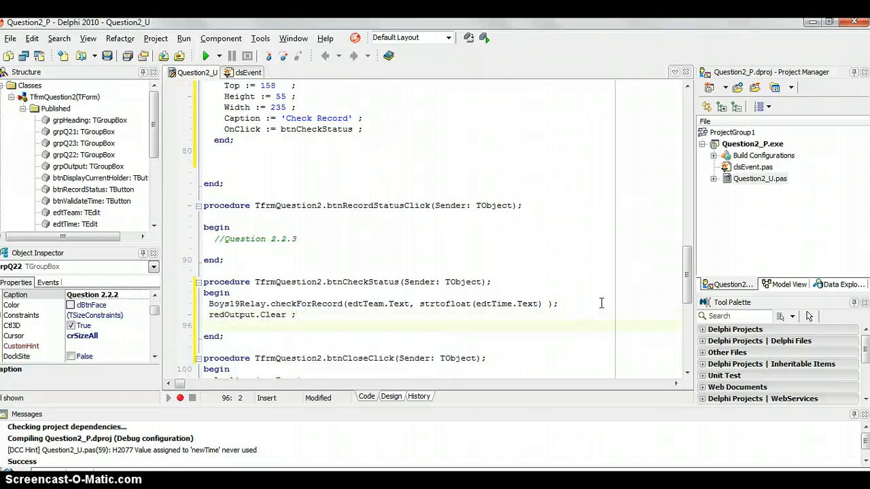
# Step: Clear redOutput and add Boys19Relay.toString to redOutput.Lines
pyautogui.write('red')
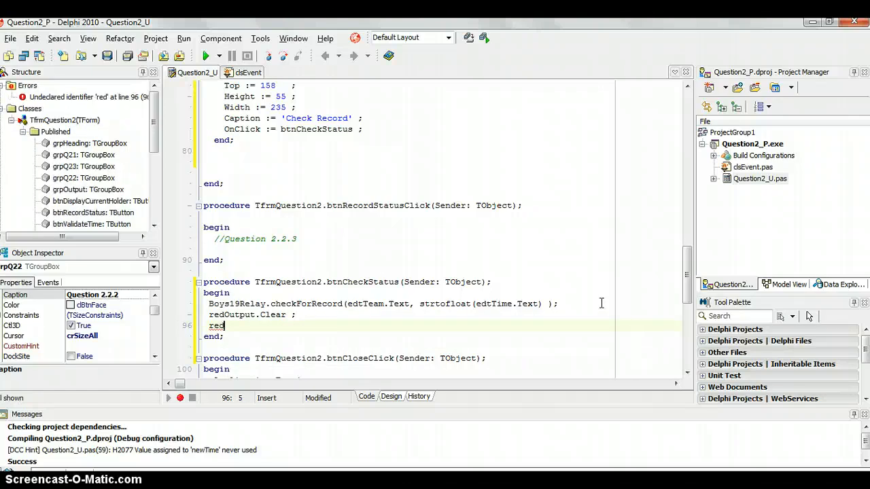
pyautogui.write('Output.Lines')
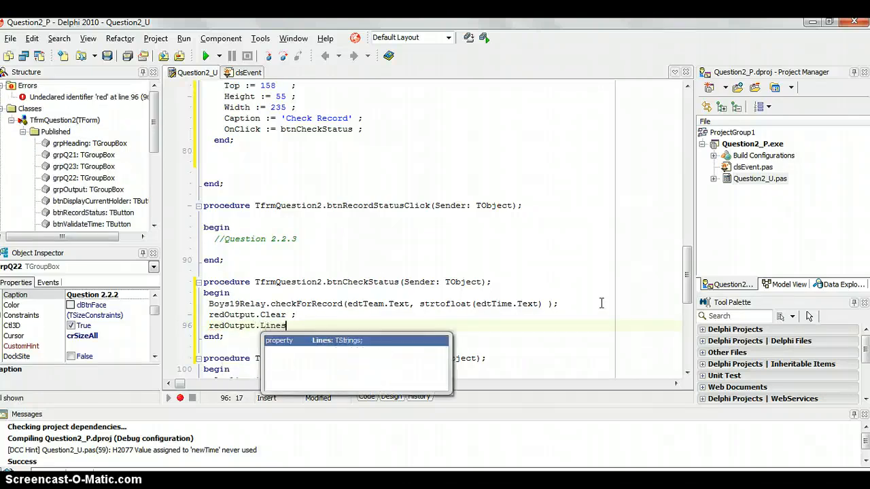
pyautogui.write('.Add(')
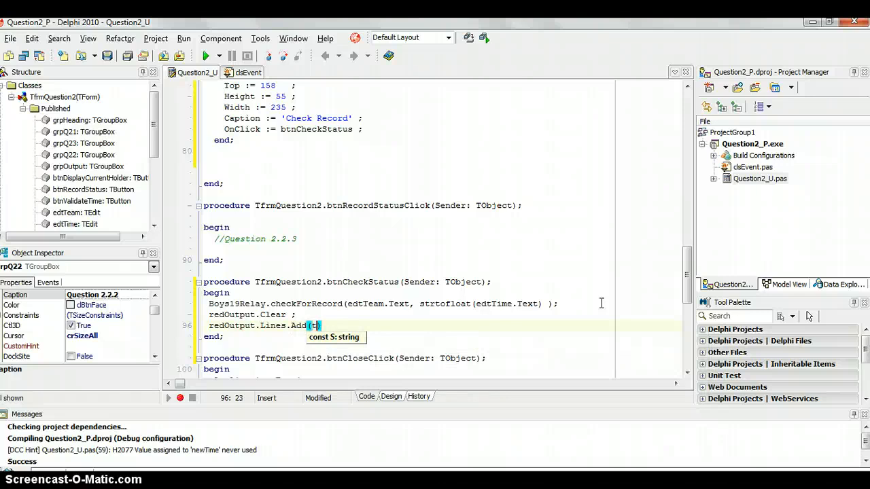
pyautogui.write('toString')
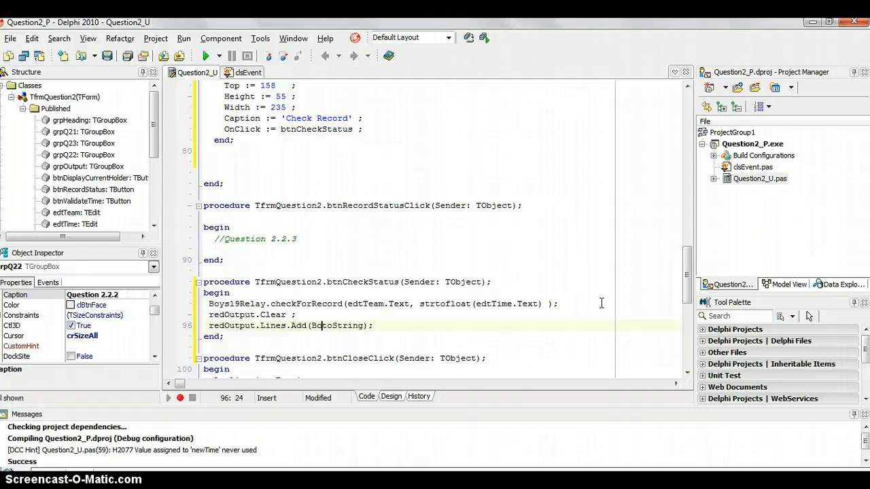
pyautogui.write('Boys19Relay')
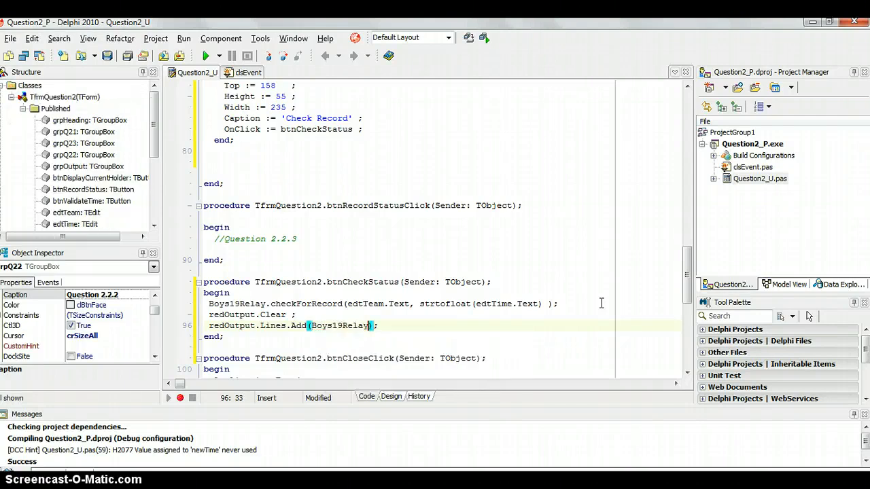
pyautogui.write('.toString')
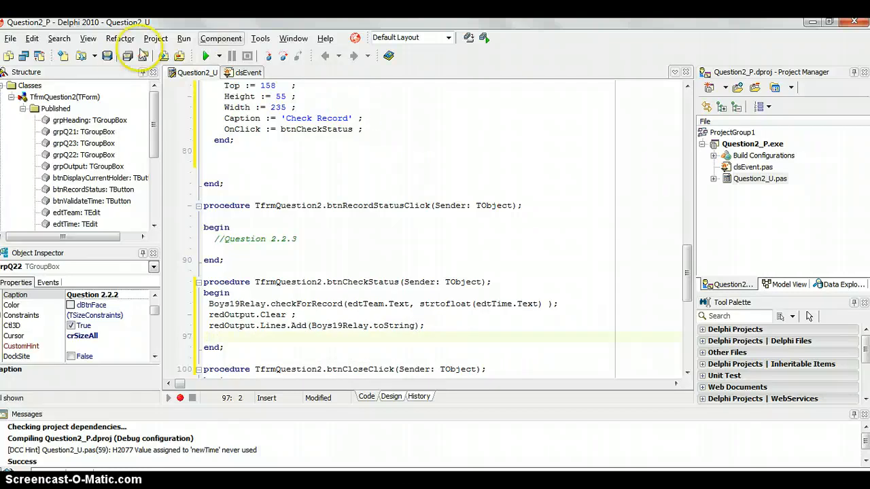
pyautogui.click(391, 396)
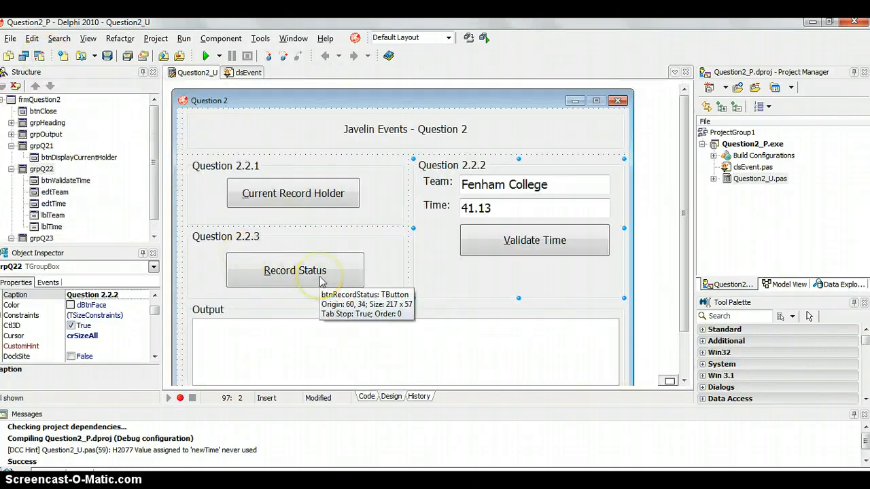
pyautogui.click(294, 270)
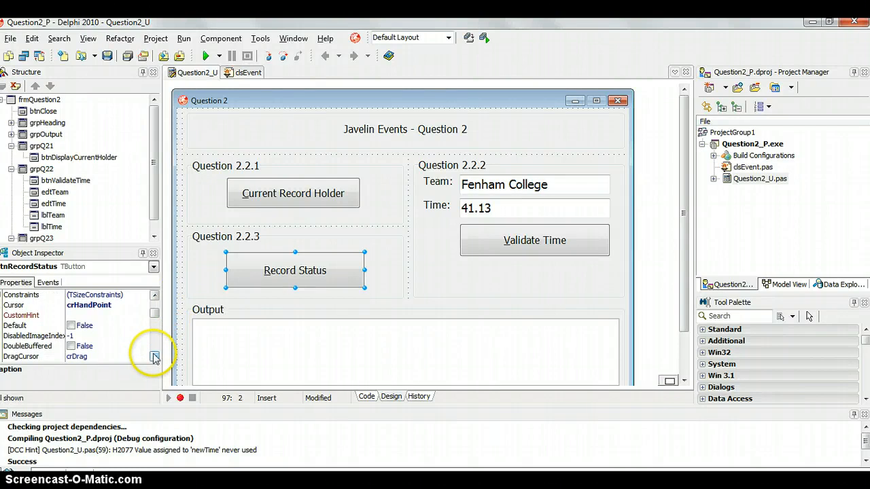
pyautogui.scroll(-3)
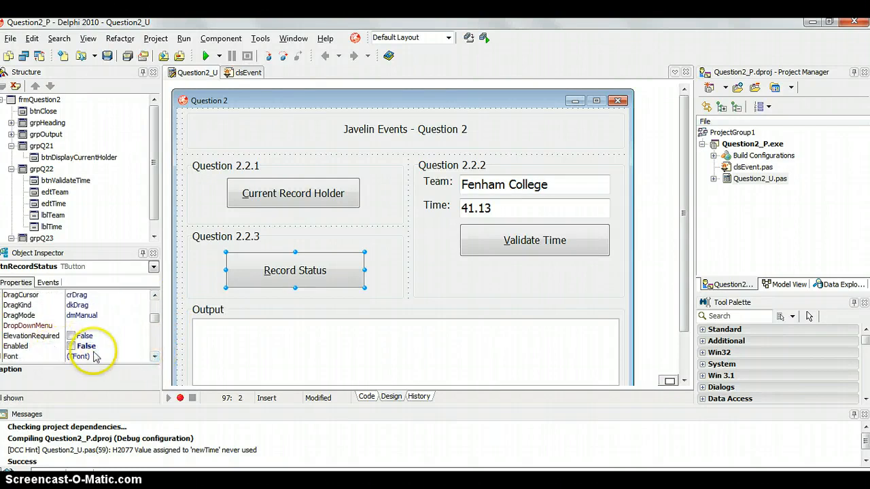
pyautogui.moveTo(277, 274)
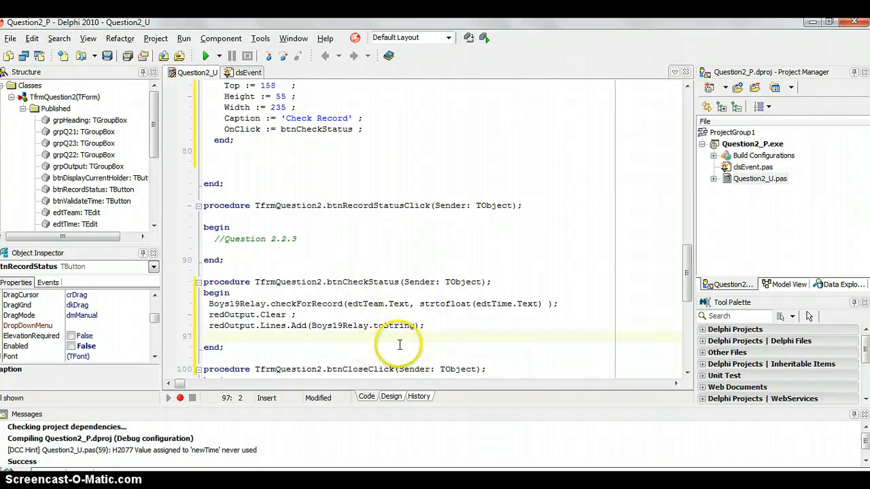
# Step: Set btnRecordStatus.Enabled := true in the handler and run the program
pyautogui.write('btnR')
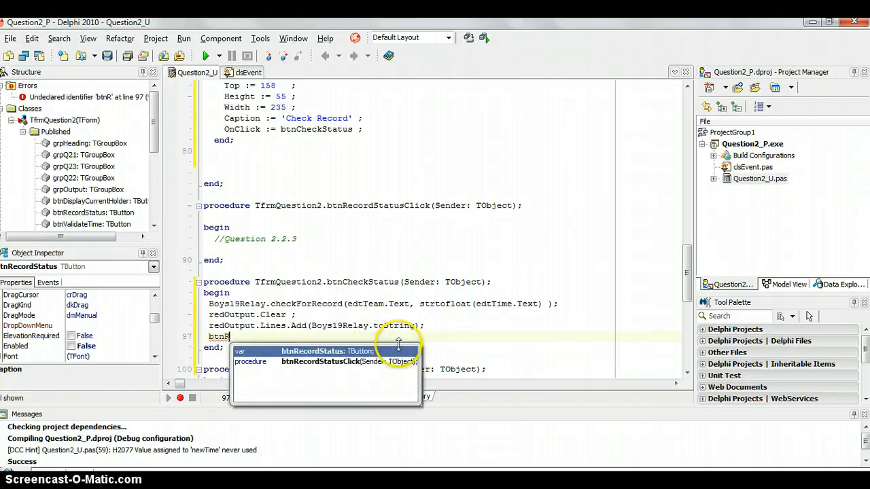
pyautogui.write('.Enabled :=')
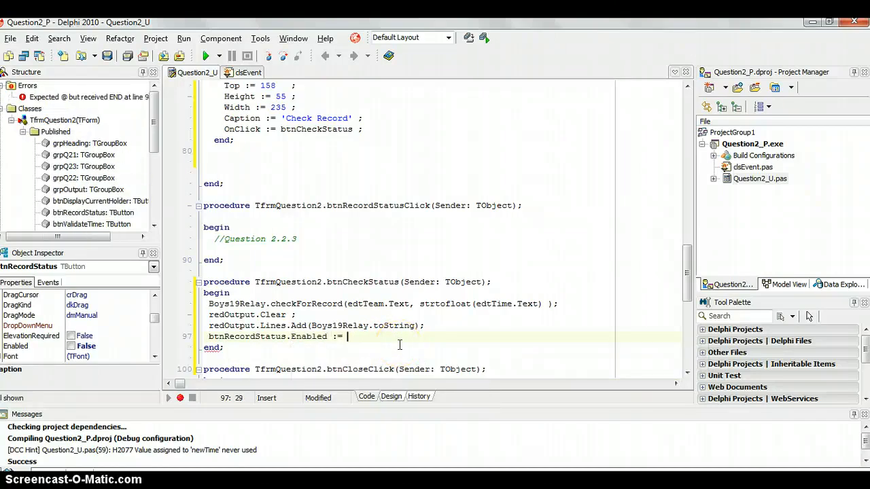
pyautogui.write('true ;')
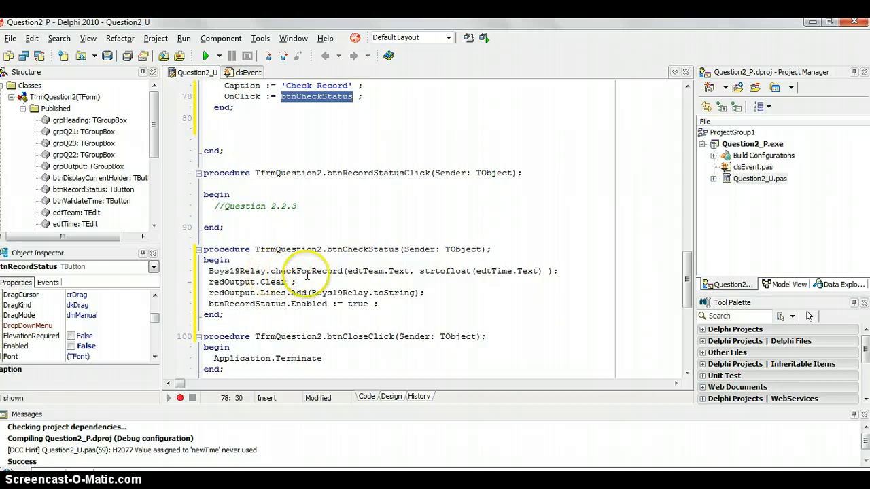
pyautogui.moveTo(306, 270)
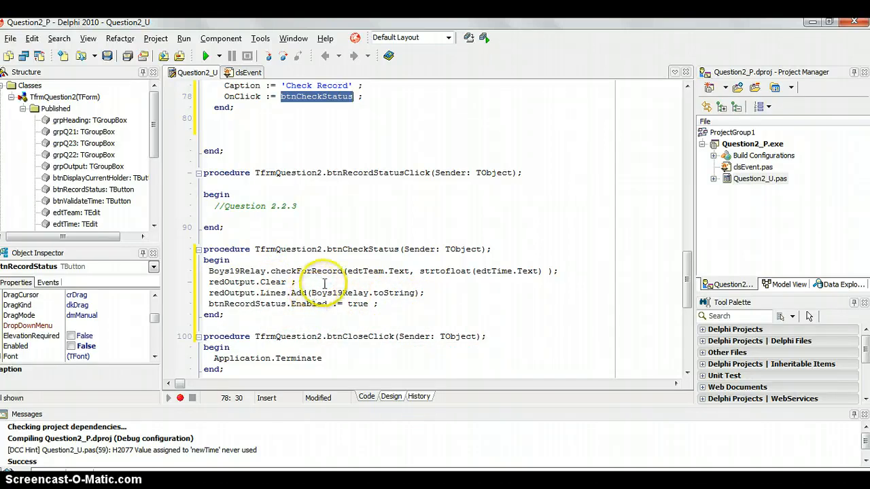
pyautogui.click(207, 56)
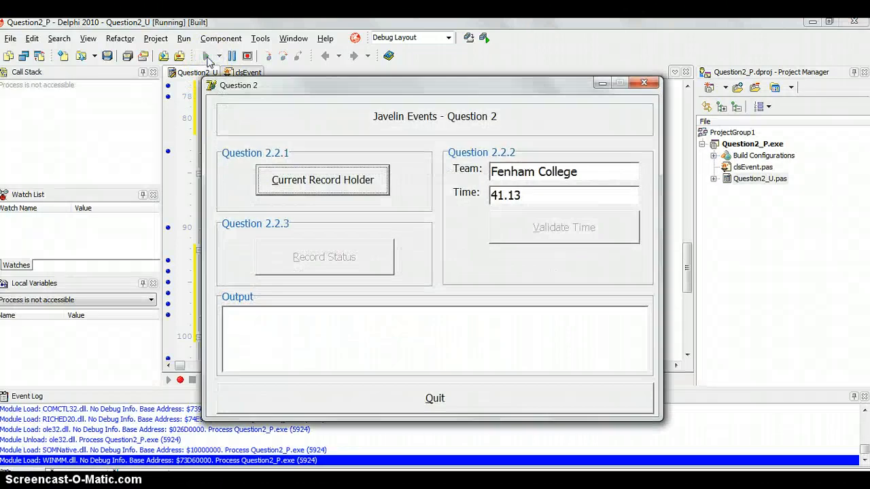
# Step: Show the current record holder, validate the 41.13 time and check it for a record
pyautogui.click(322, 180)
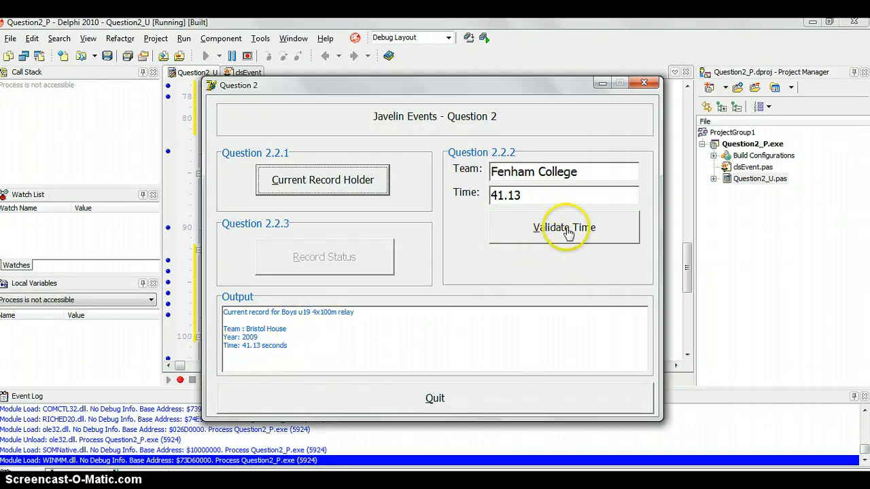
pyautogui.click(563, 227)
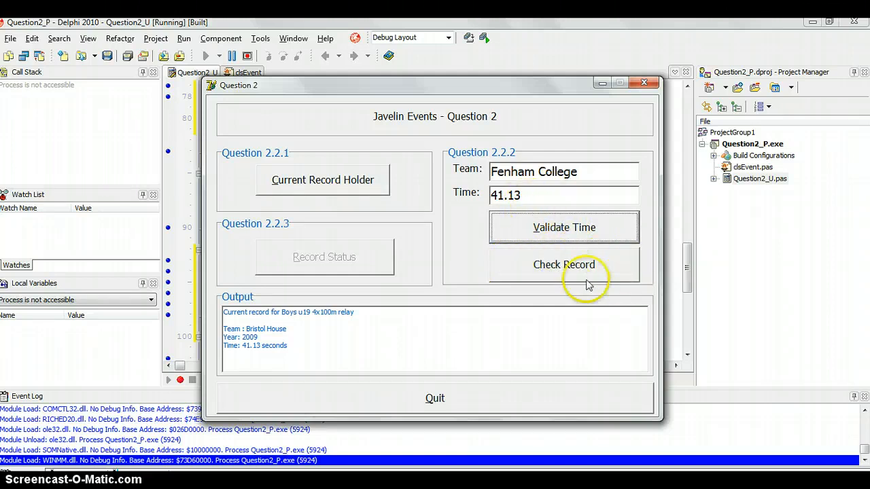
pyautogui.click(562, 263)
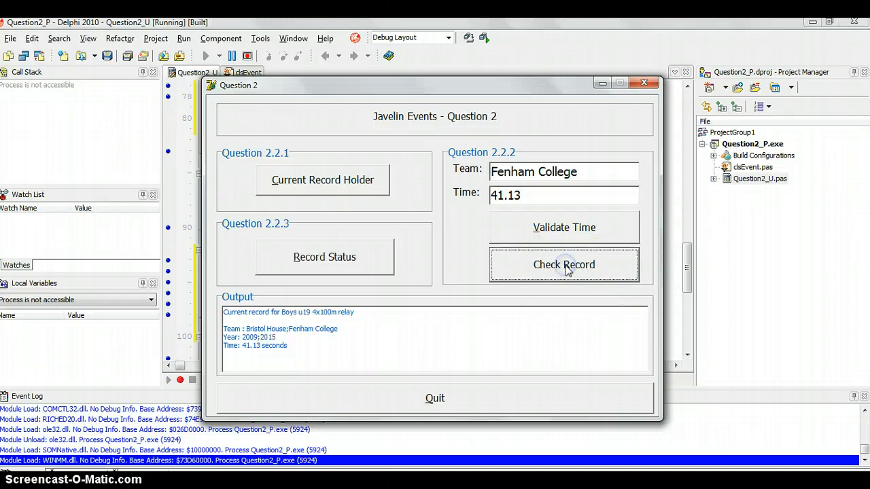
pyautogui.moveTo(535, 204)
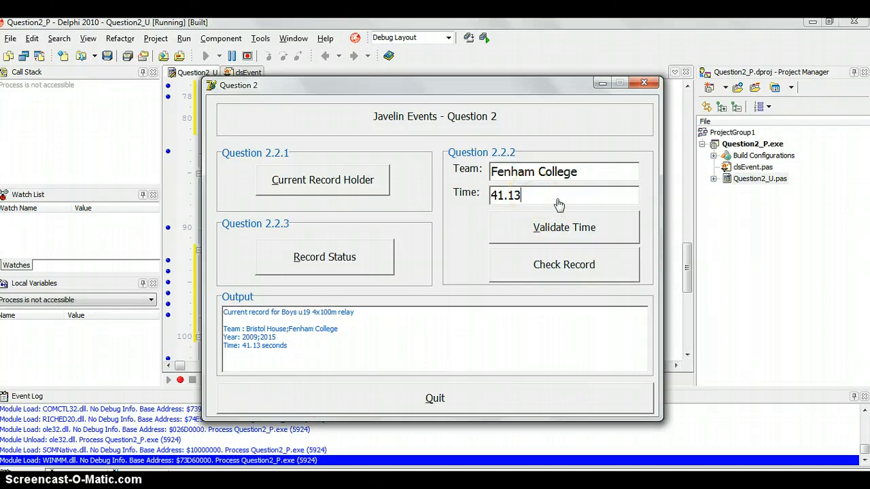
# Step: Change the time to 41.10, check it for a record, then close the running program
pyautogui.write('41.10')
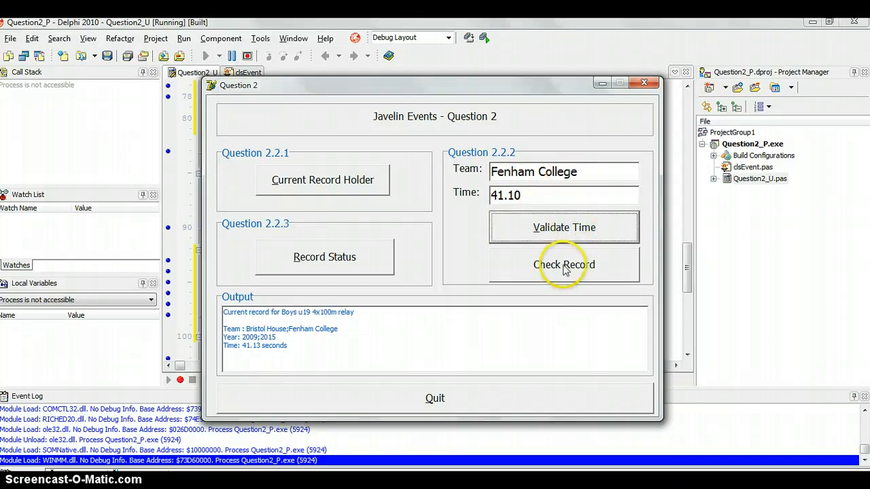
pyautogui.click(562, 264)
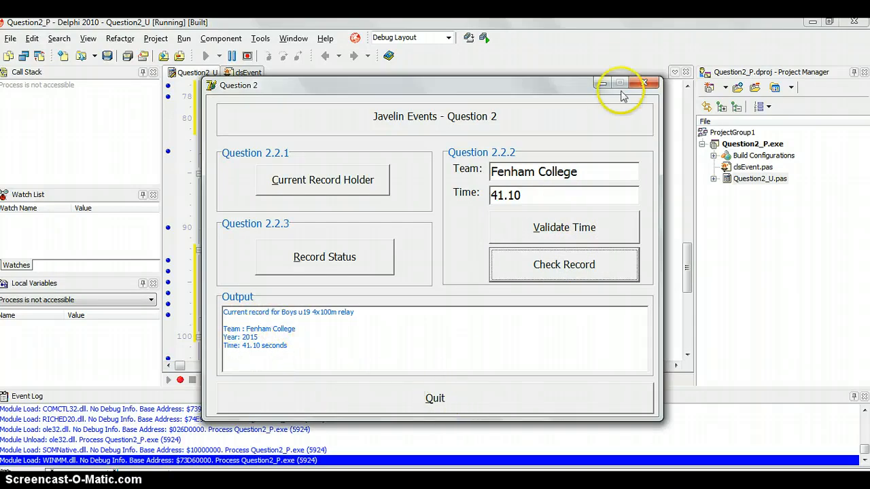
pyautogui.click(644, 83)
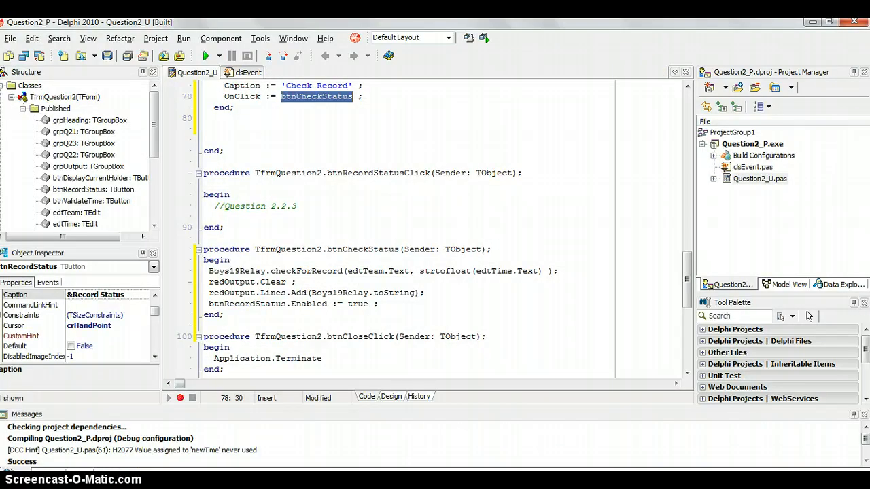